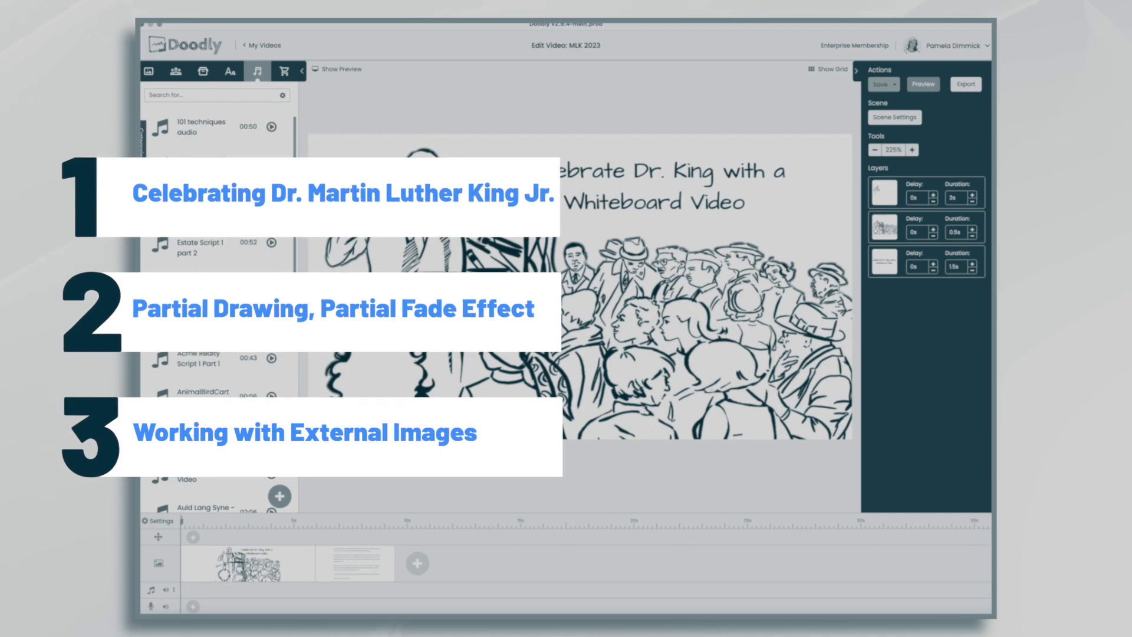
- Open the second scene containing the paragraphs about Dr. King's life and legacy
left_click(922, 84)
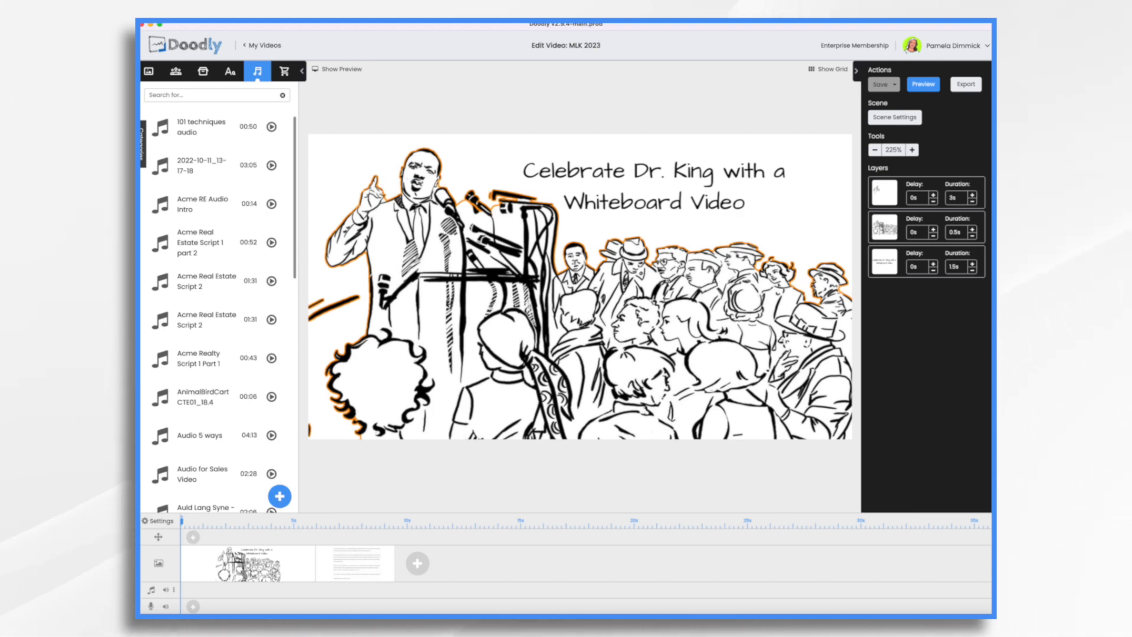
left_click(355, 563)
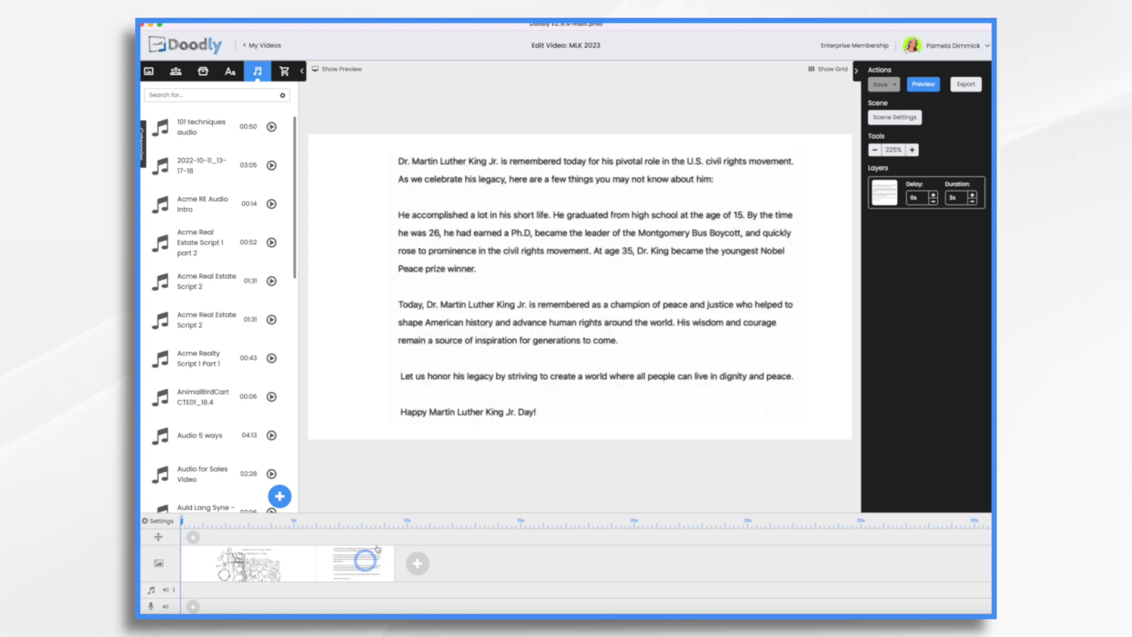
left_click(546, 216)
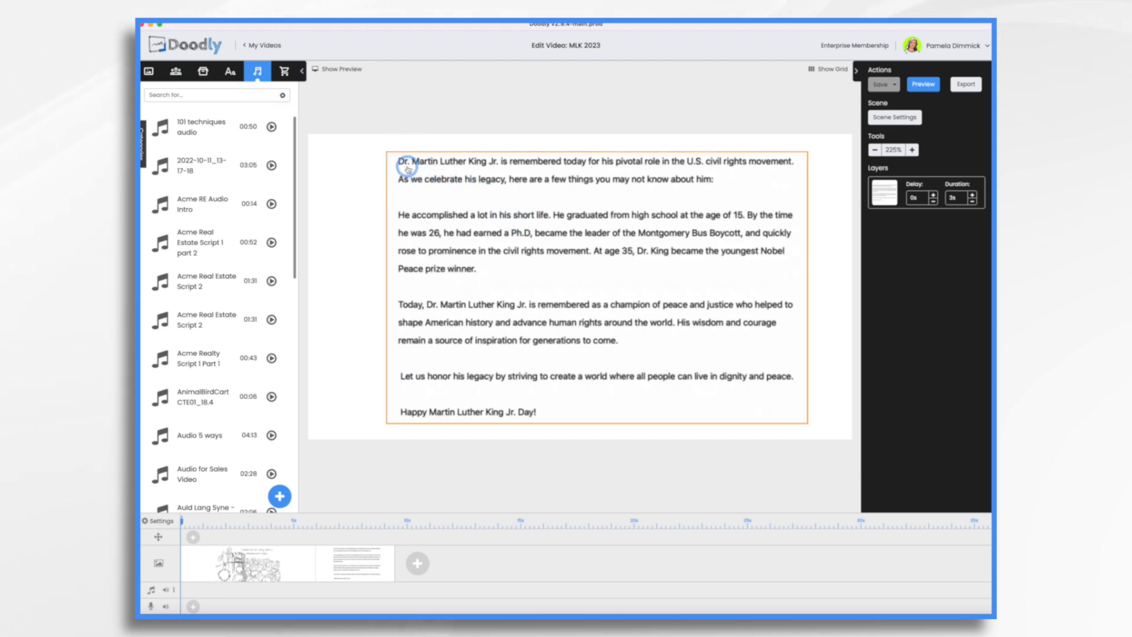
mouse_move(625, 214)
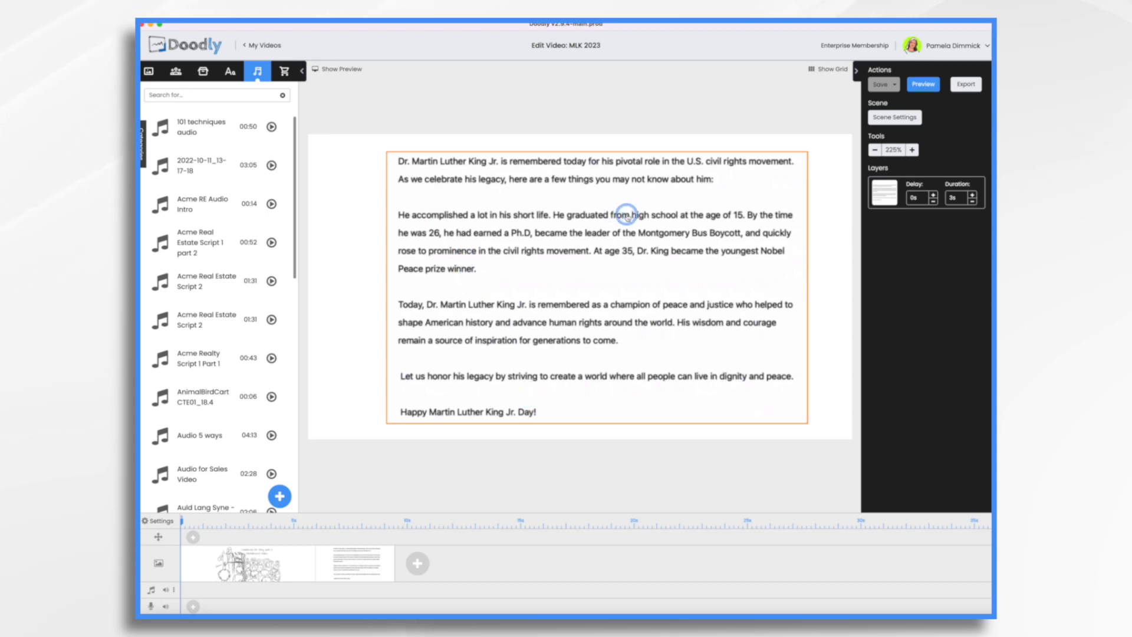
mouse_move(699, 233)
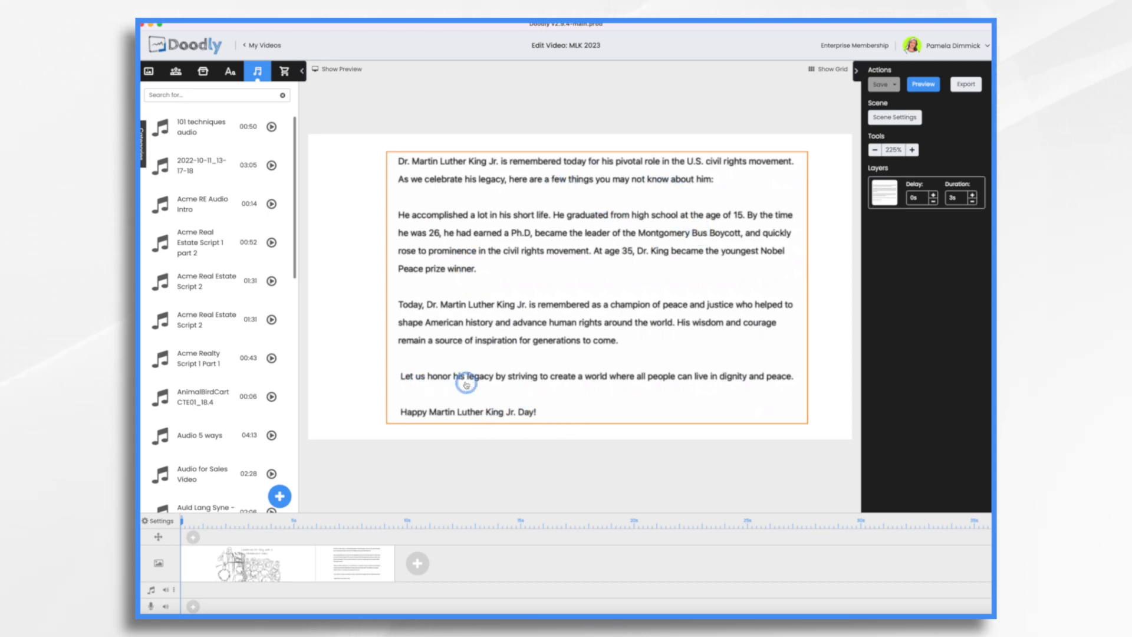
mouse_move(502, 419)
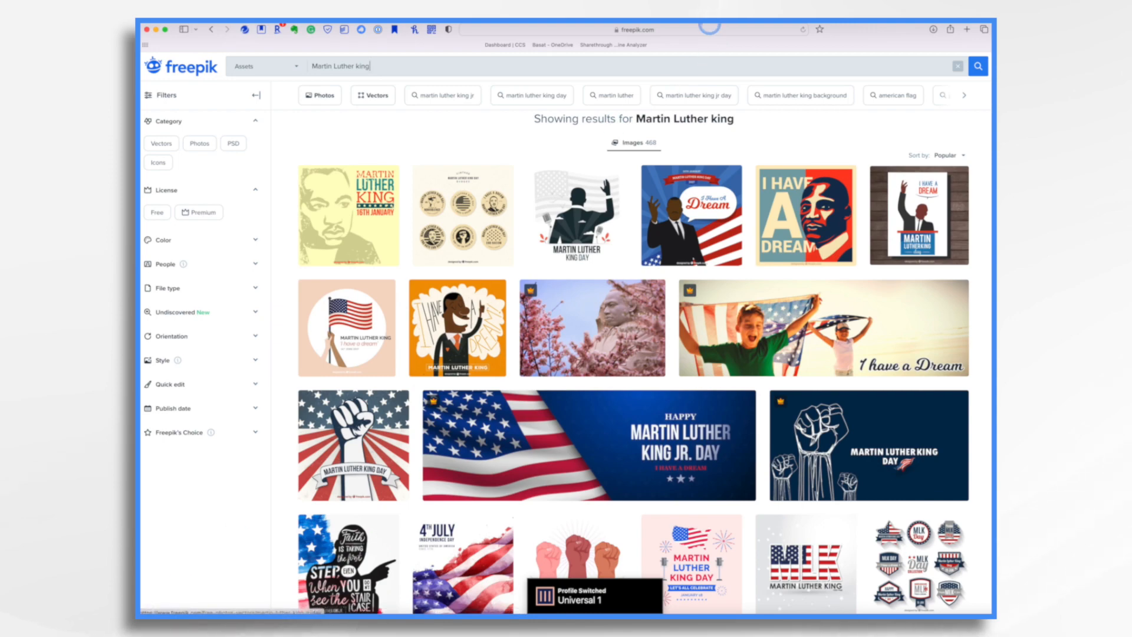
- Browse Freepik results, then search Pixabay for 'Martin luther' King images
scroll("down", 3)
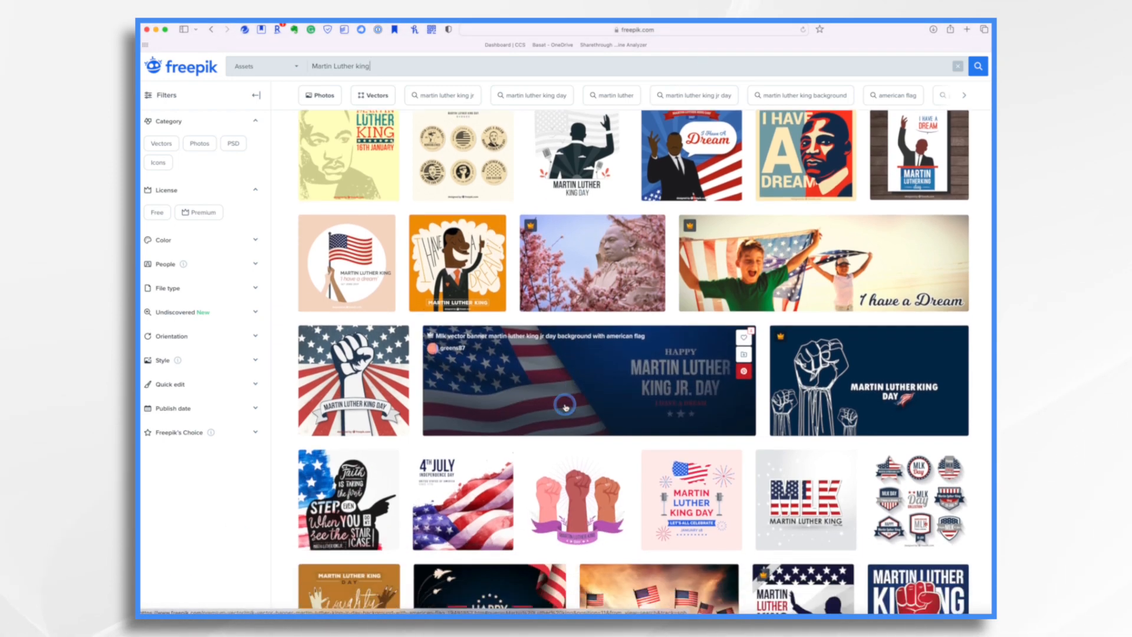
scroll("down", 3)
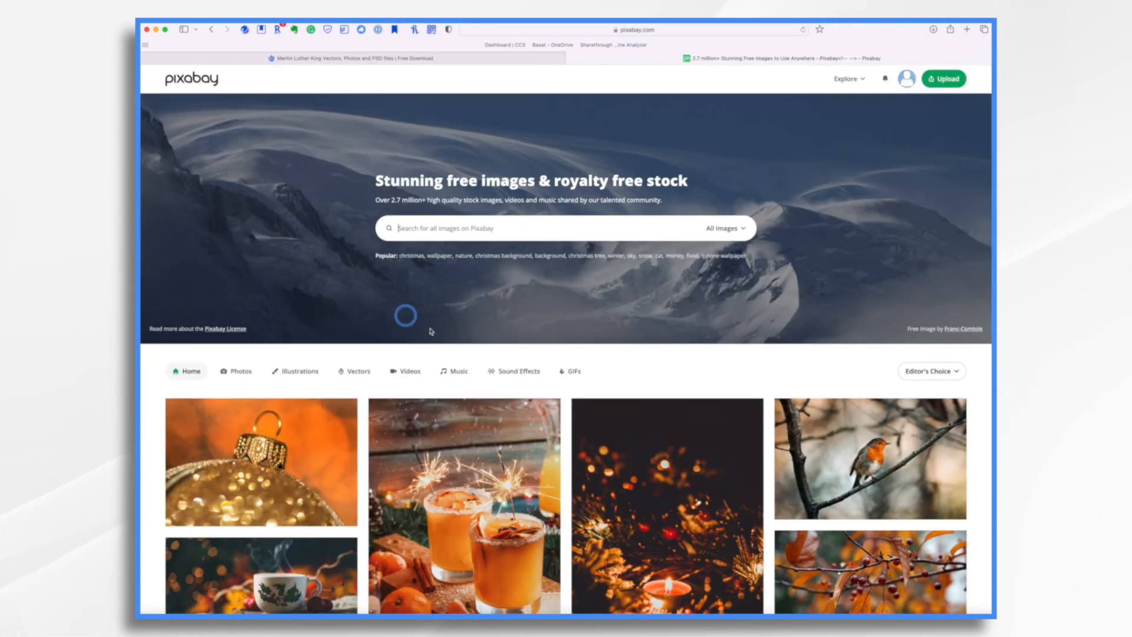
type("Martin luther king")
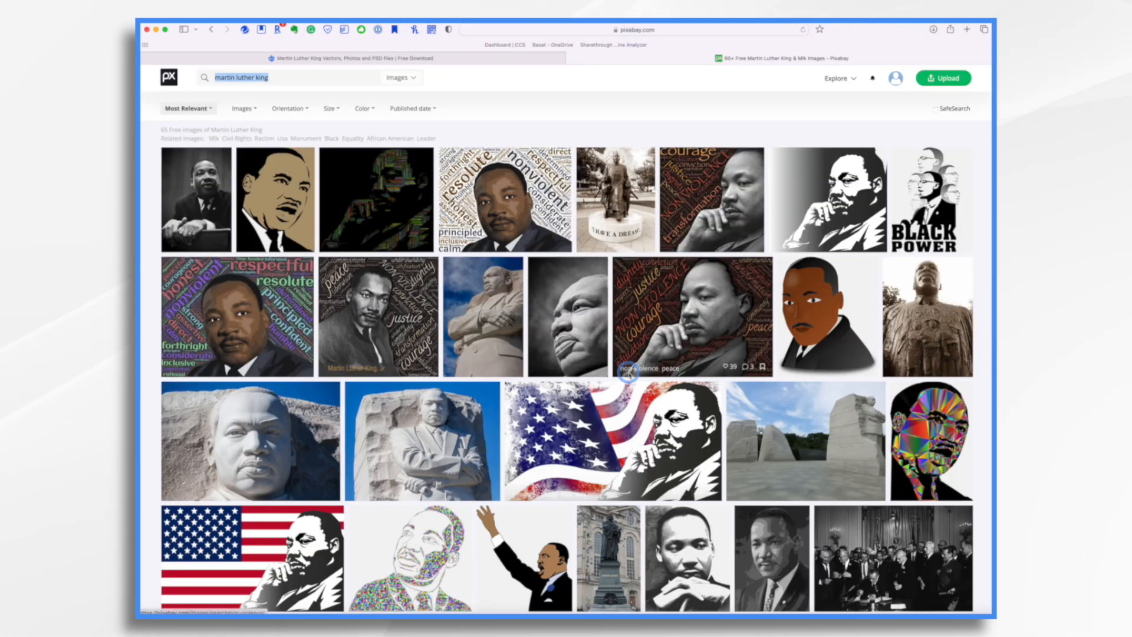
scroll("down", 3)
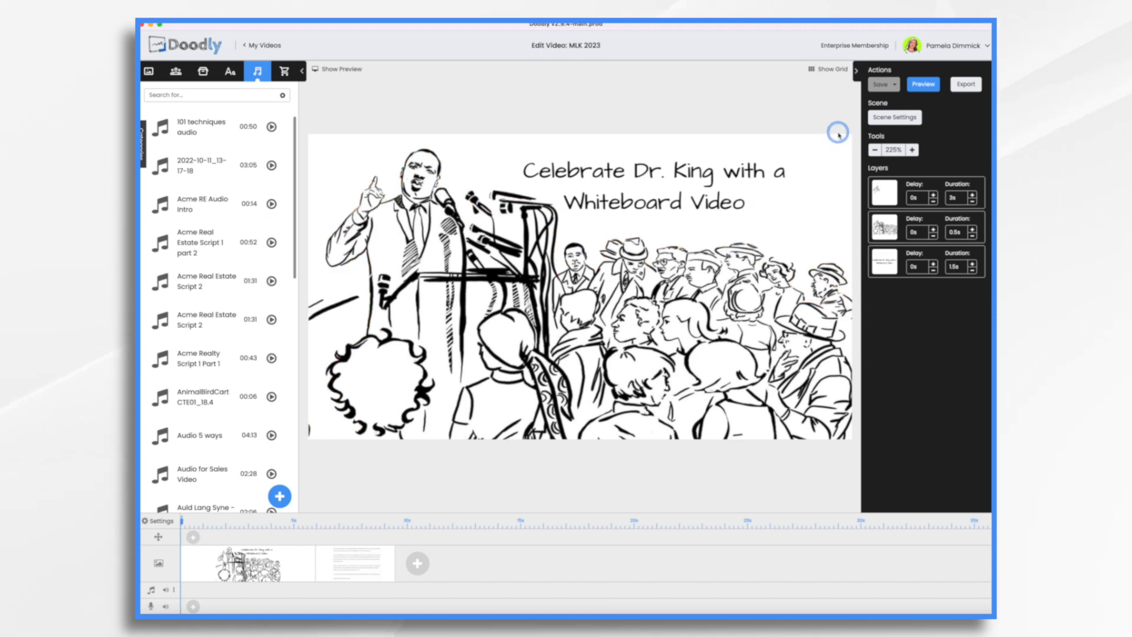
left_click(922, 84)
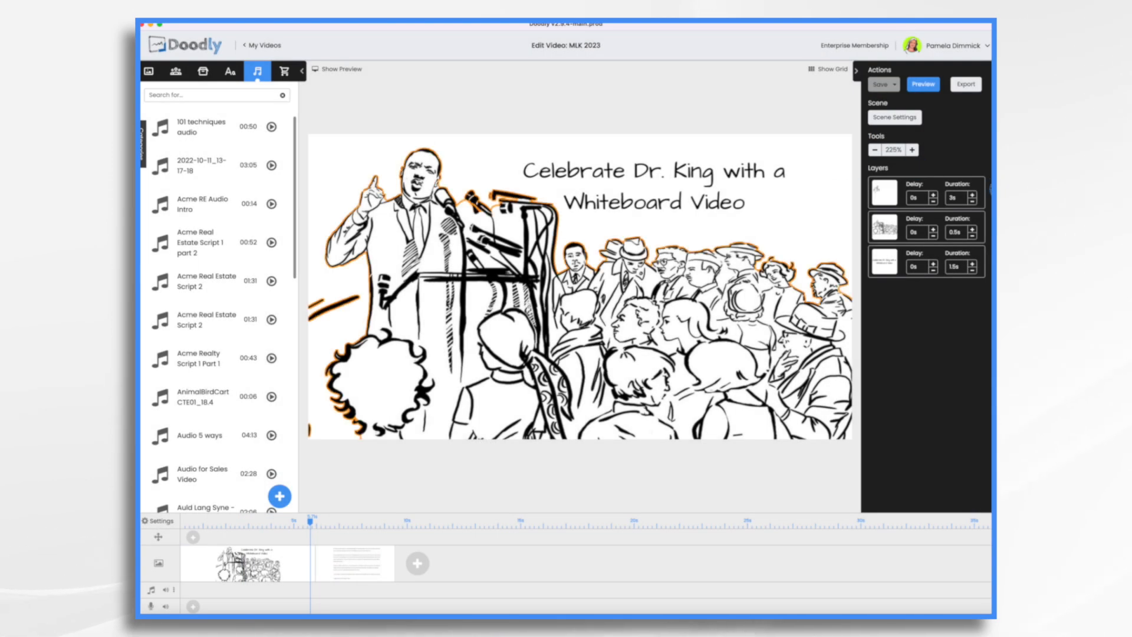
left_click(921, 84)
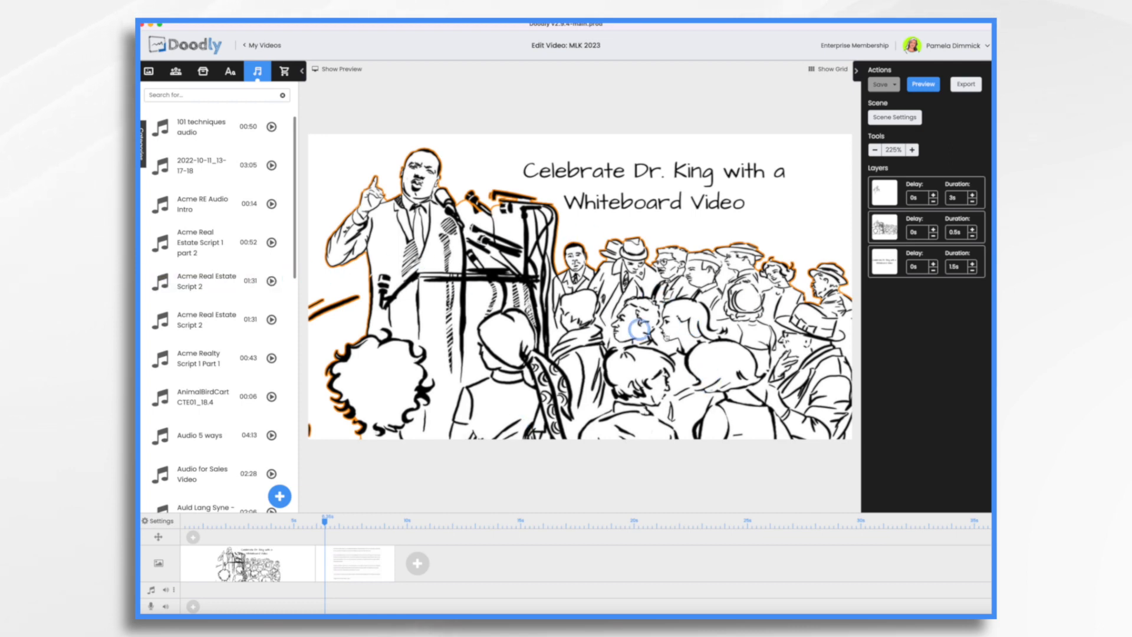
mouse_move(484, 307)
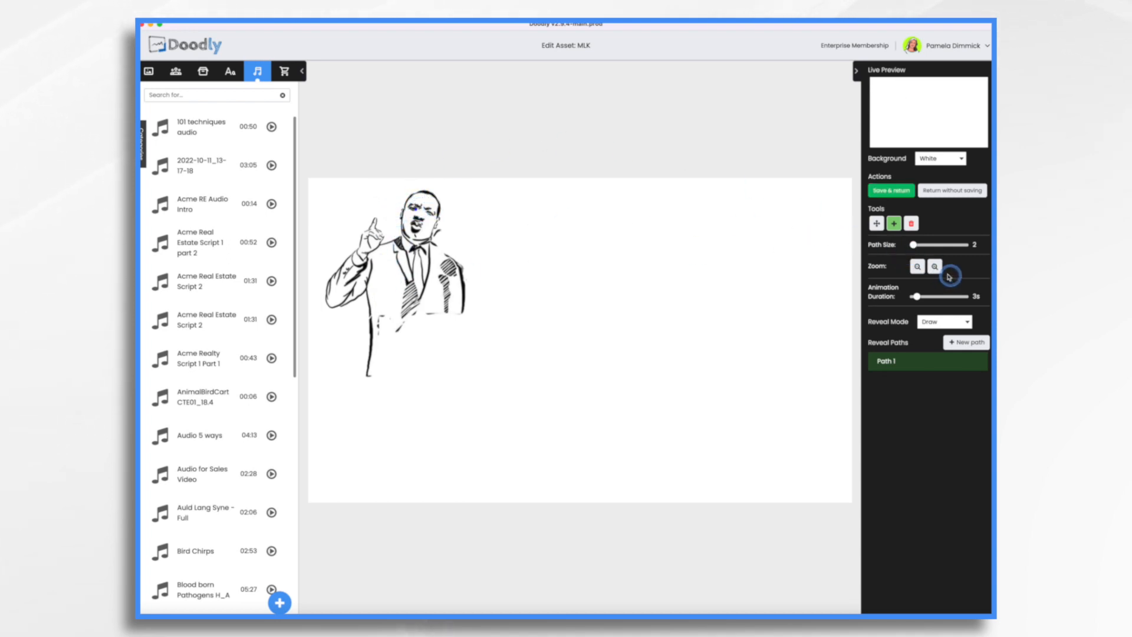
- Zoom in on Dr. King, thicken the path size, trace reveal paths and save & return
left_click(933, 266)
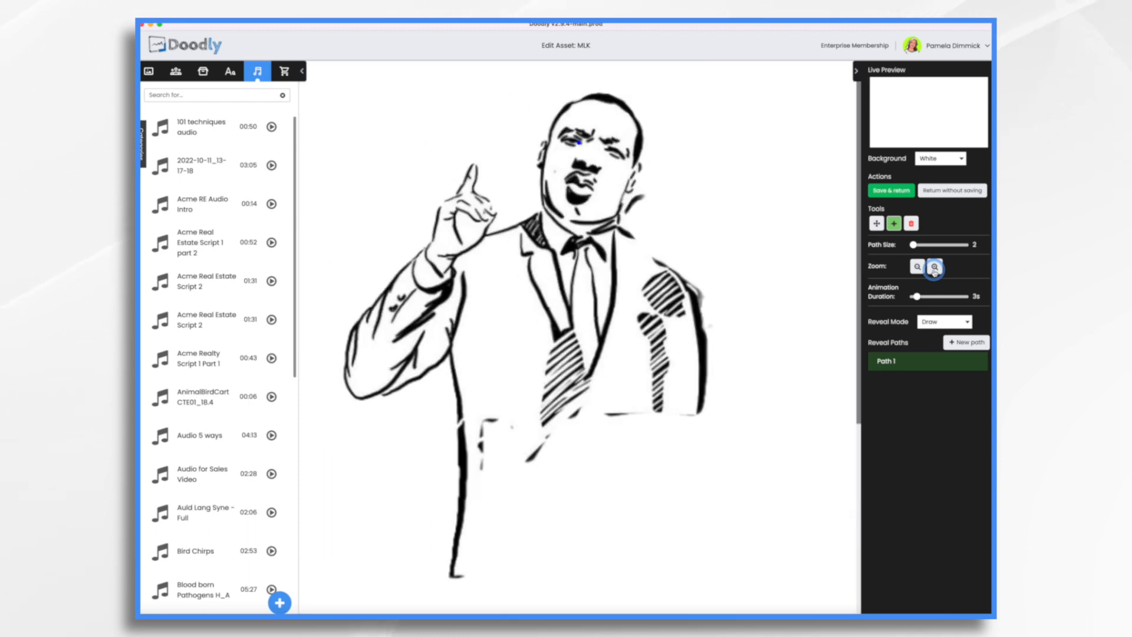
left_click(917, 266)
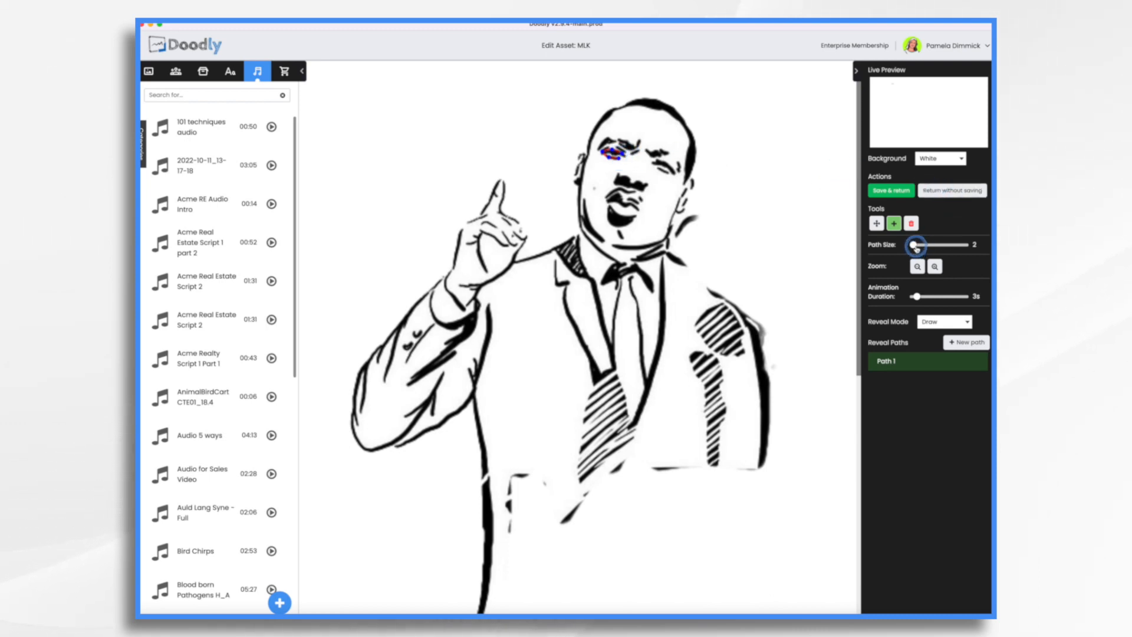
left_click_drag(915, 245, 939, 246)
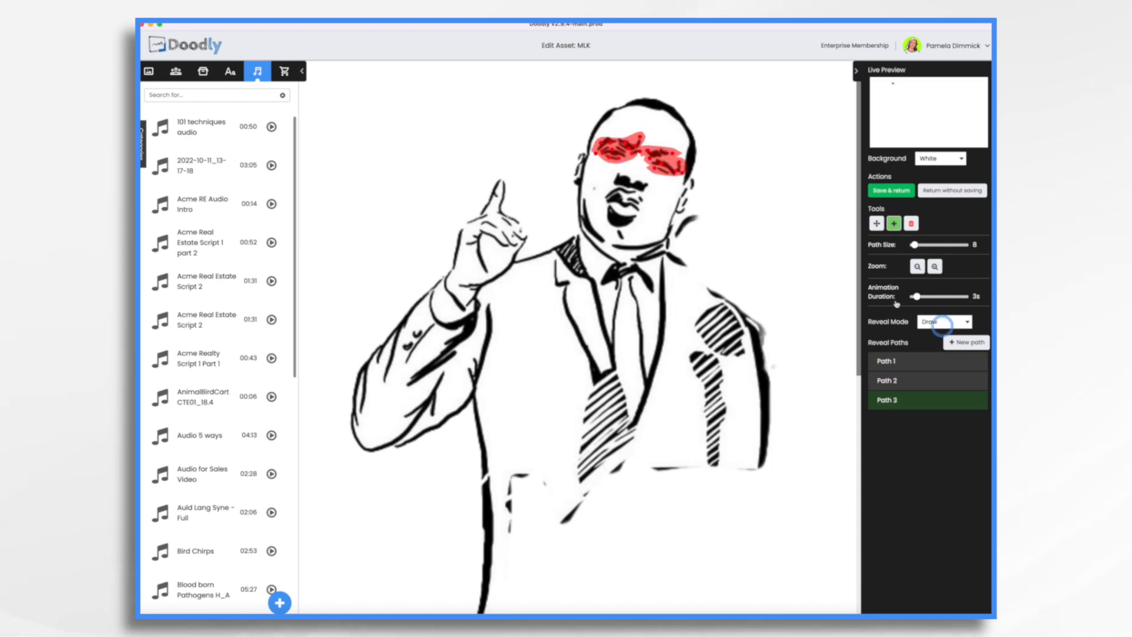
left_click(966, 342)
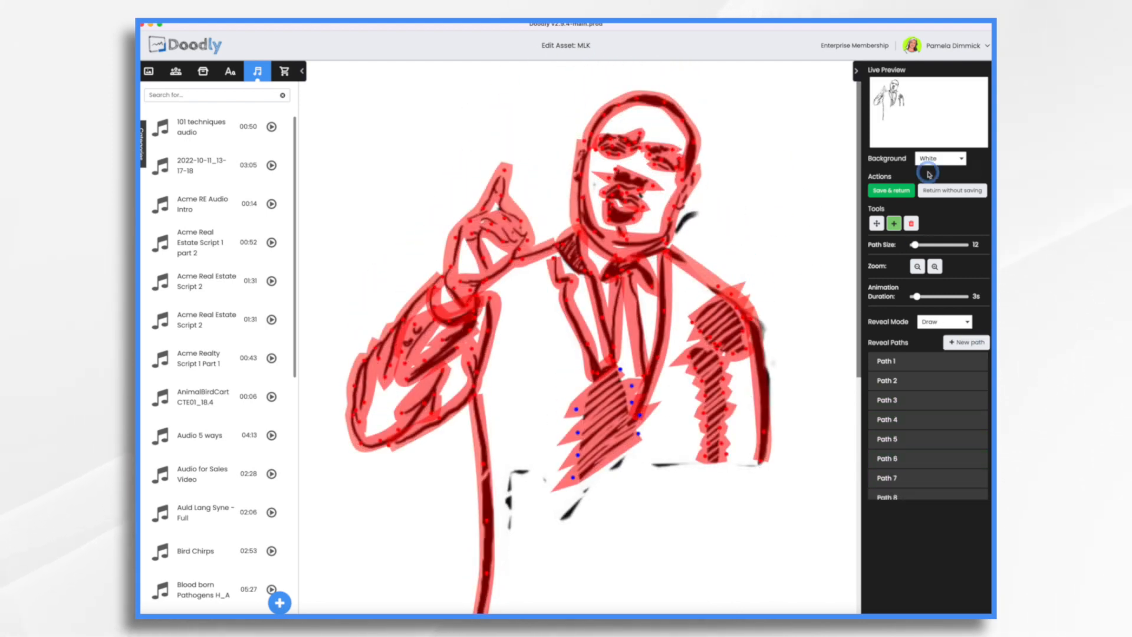
left_click(890, 190)
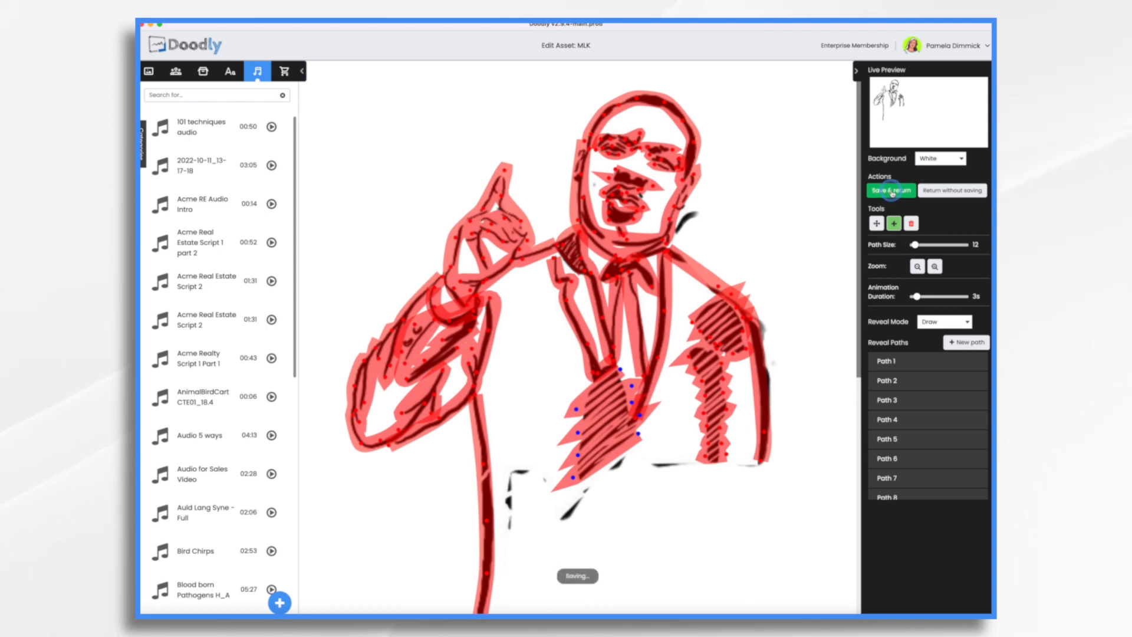
left_click(890, 190)
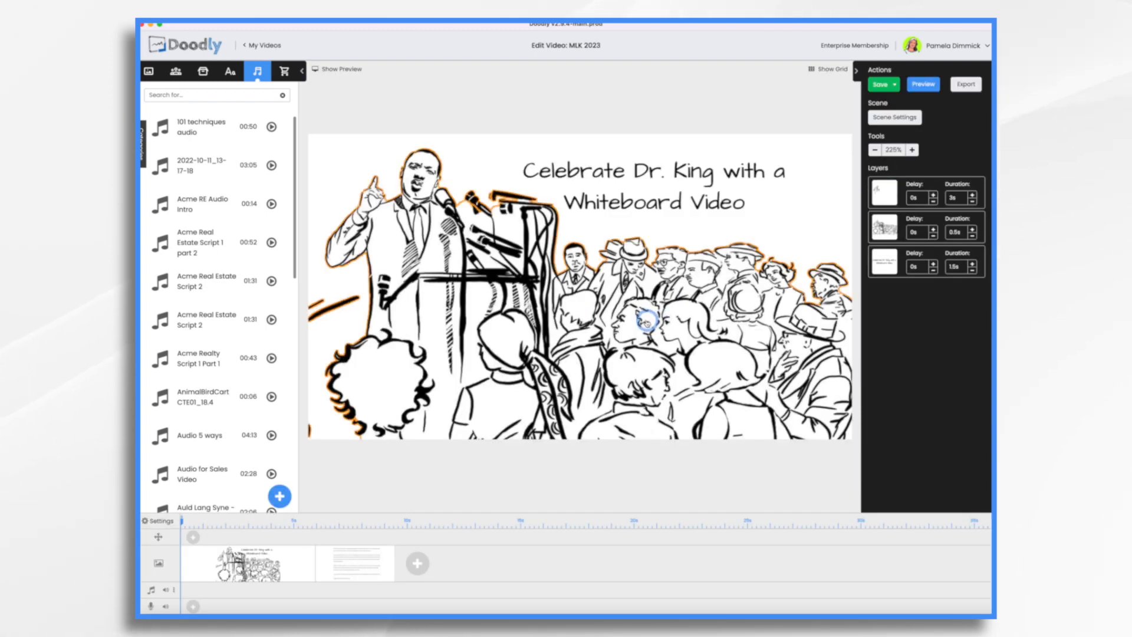
- Set the MLK 1 crowd layer's Reveal Mode to Fade and save & return
left_click(882, 227)
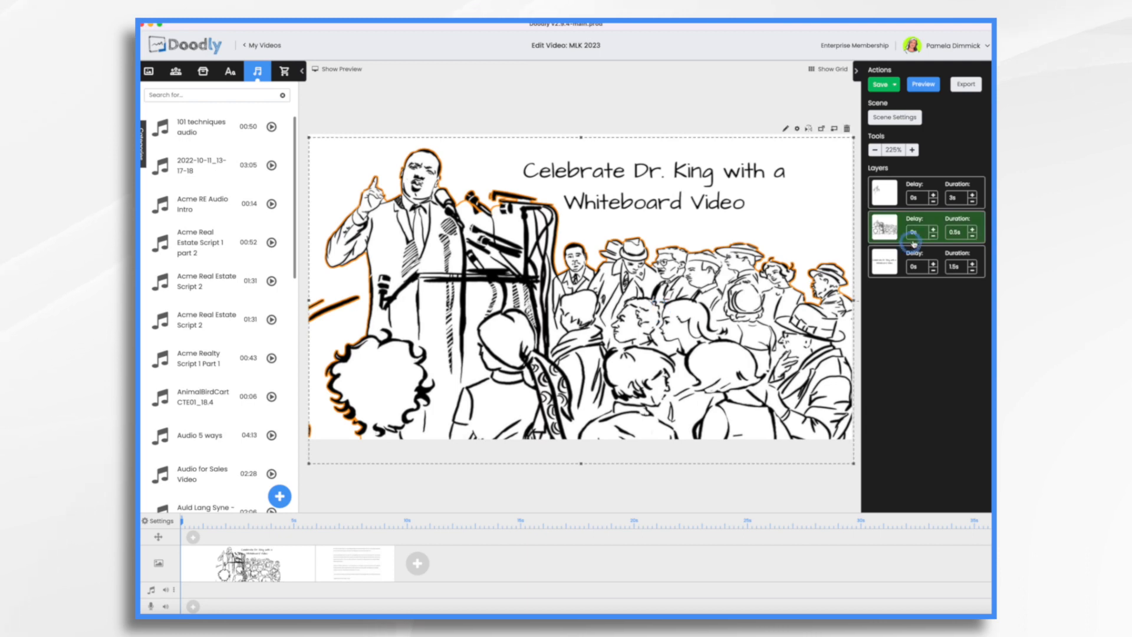
left_click(880, 85)
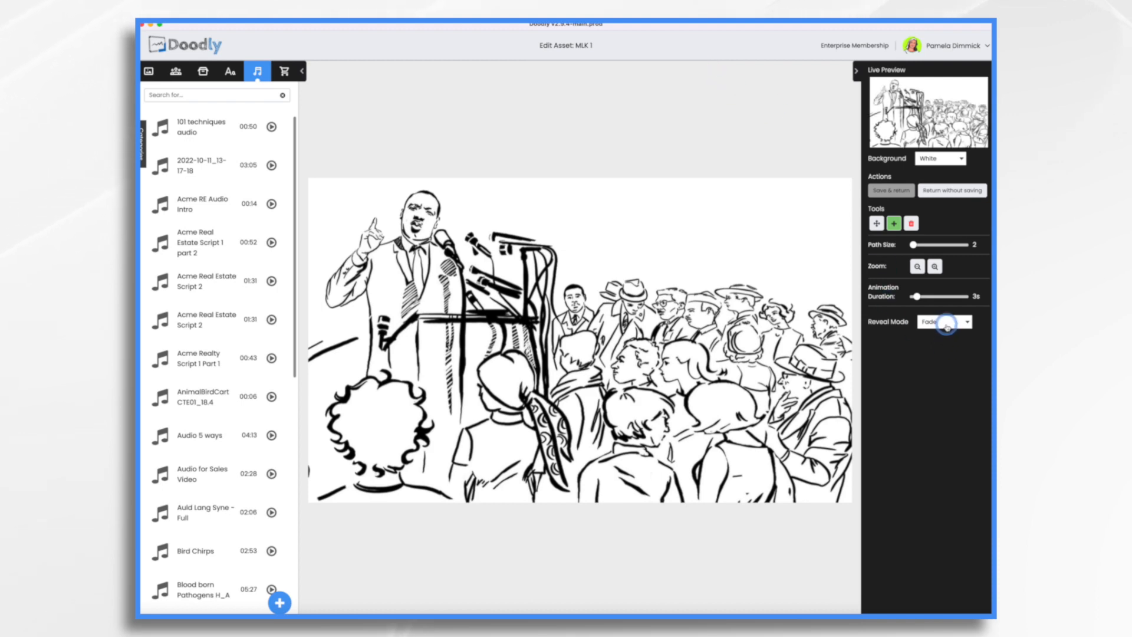
left_click(965, 321)
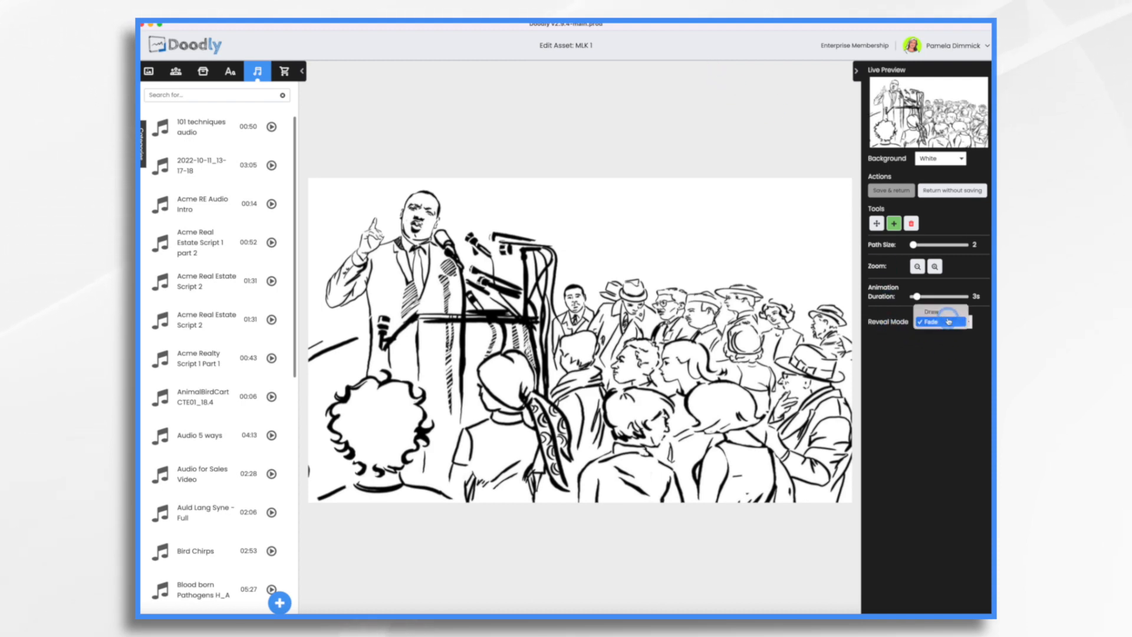
left_click(942, 320)
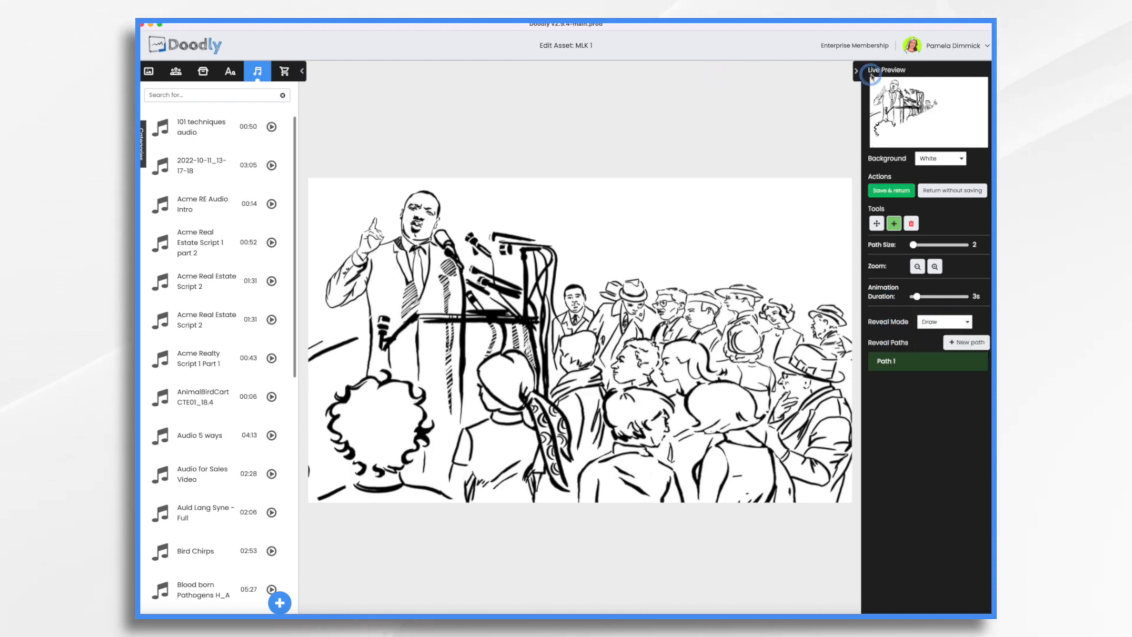
left_click(944, 321)
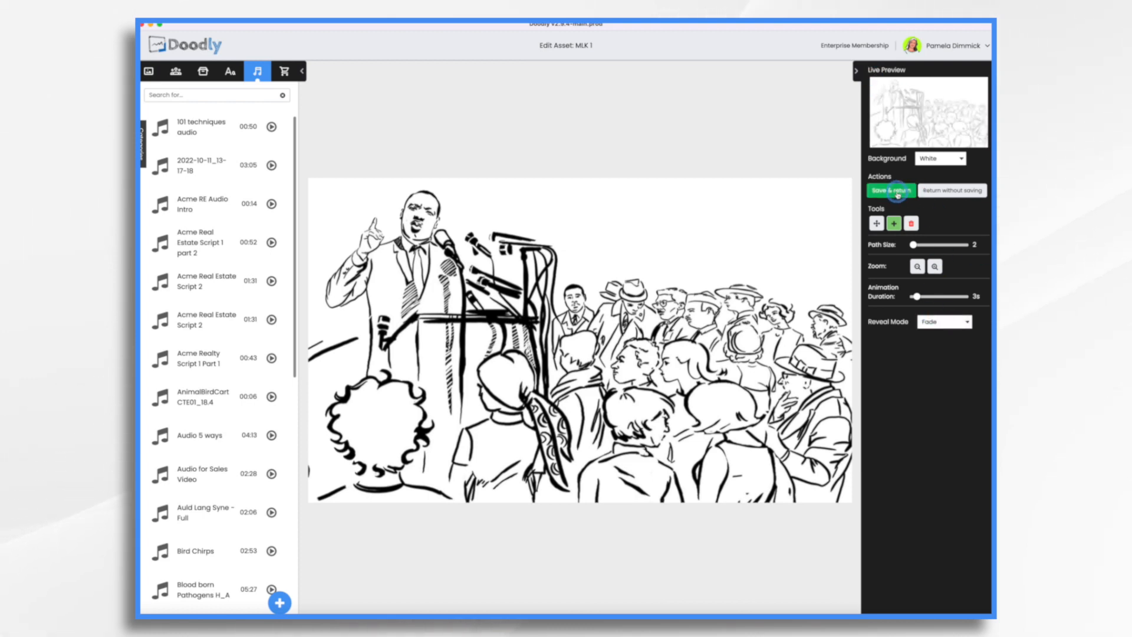
left_click(889, 190)
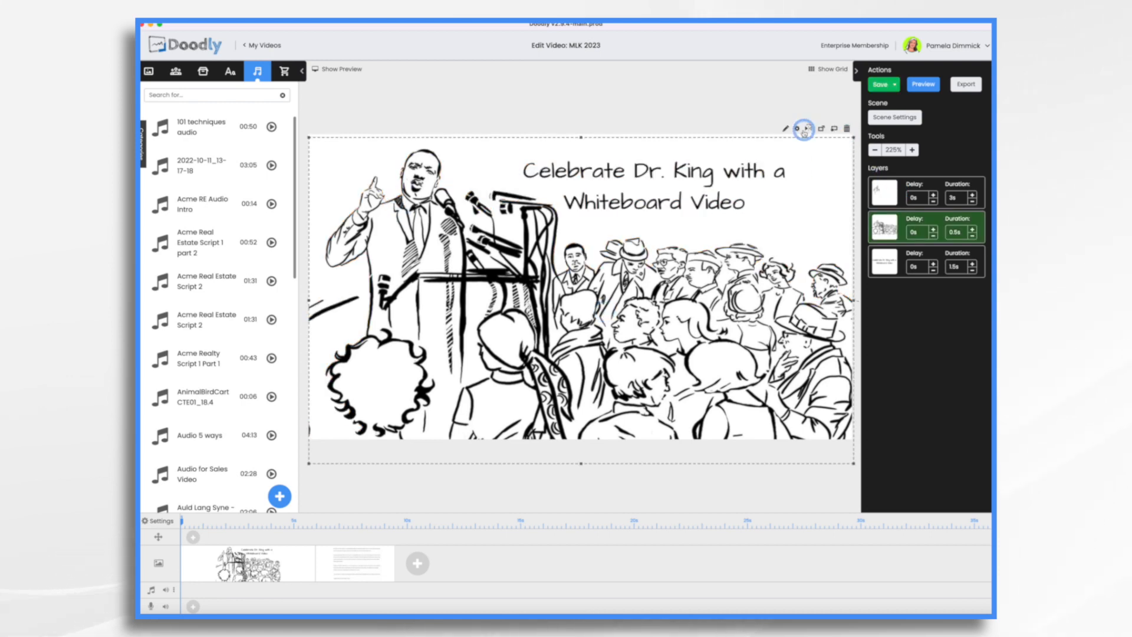
left_click(793, 128)
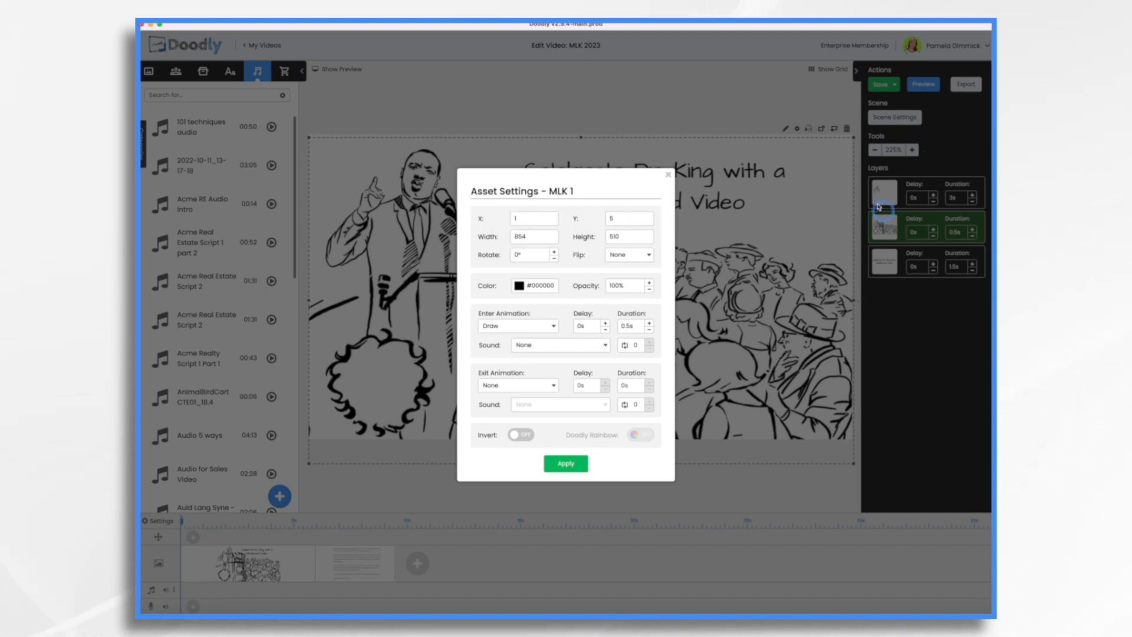
left_click(565, 462)
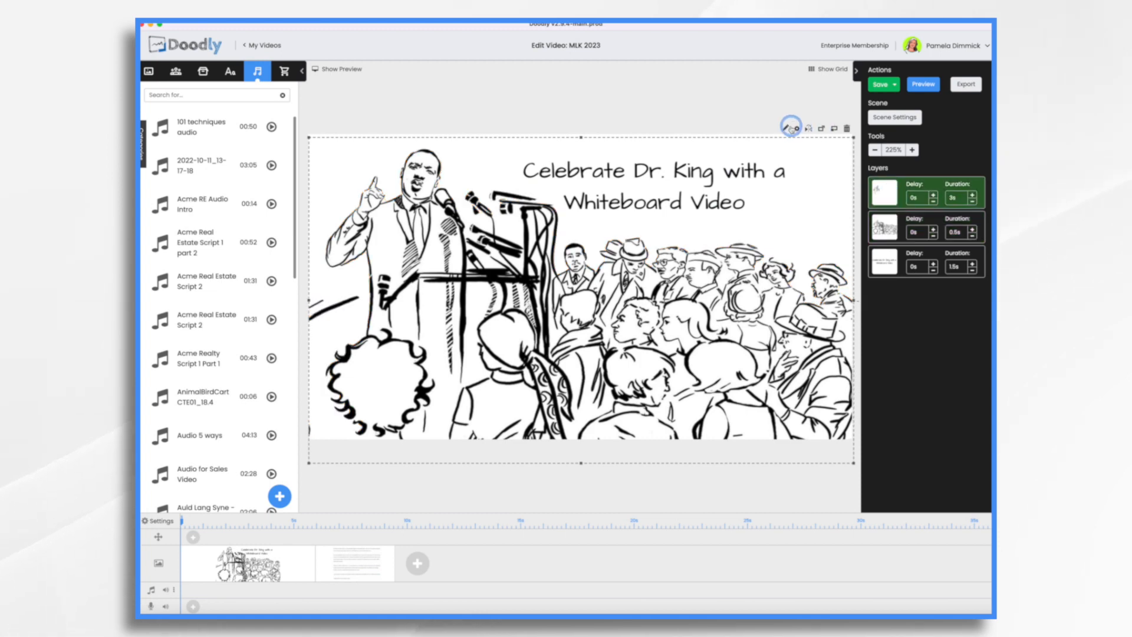
left_click(786, 127)
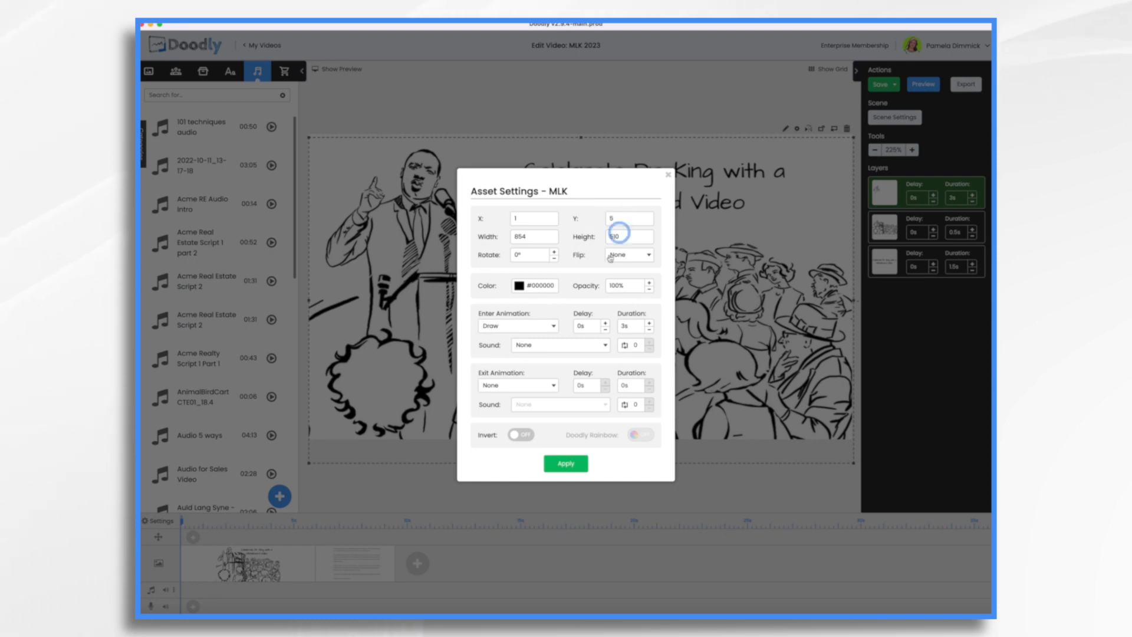
left_click(564, 462)
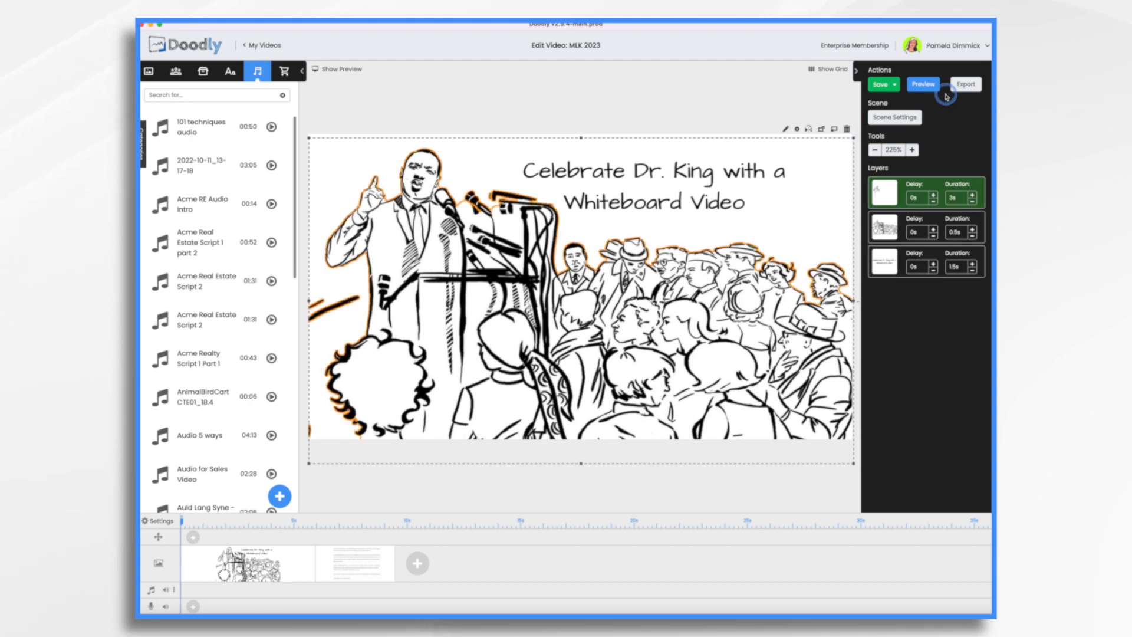
- Preview the opening scene, close the preview and start editing the crowd image
left_click(921, 84)
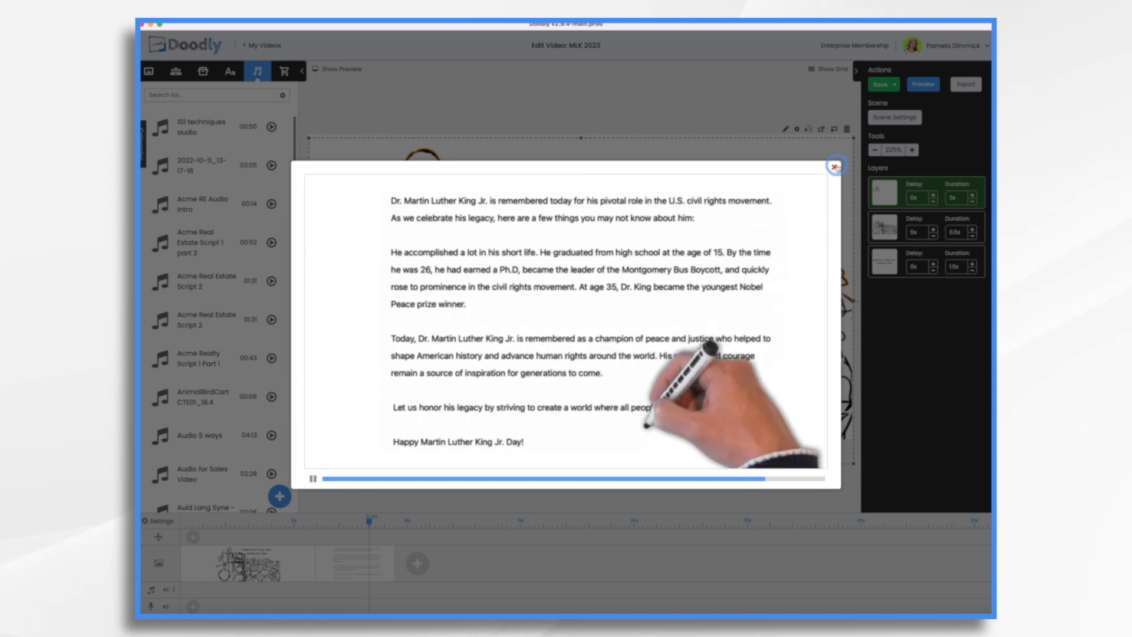
left_click(834, 166)
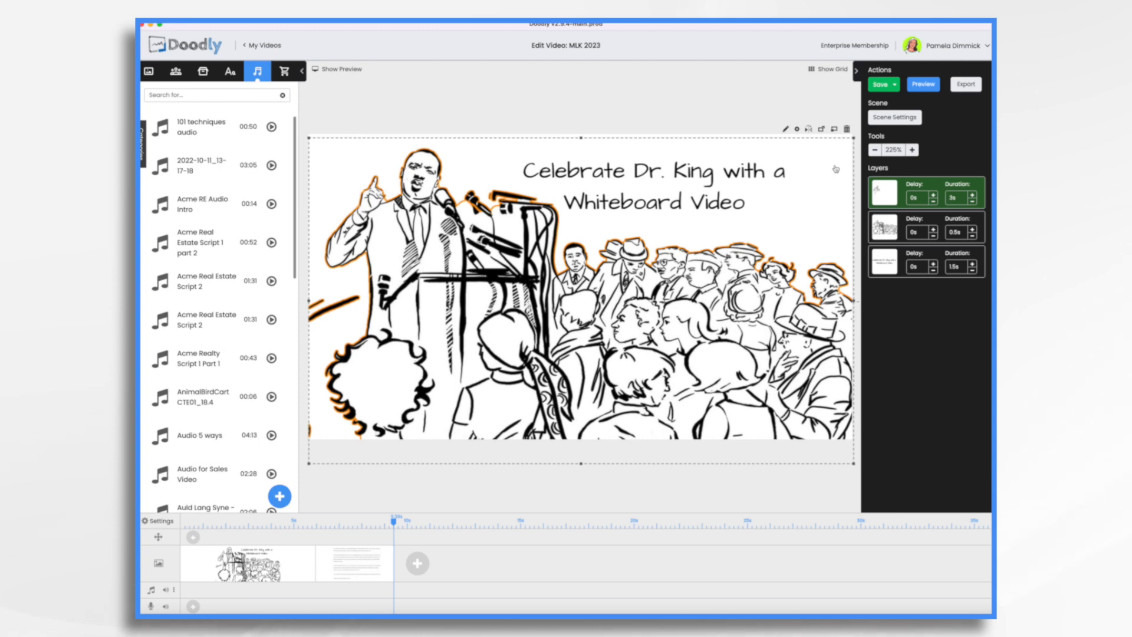
left_click(879, 83)
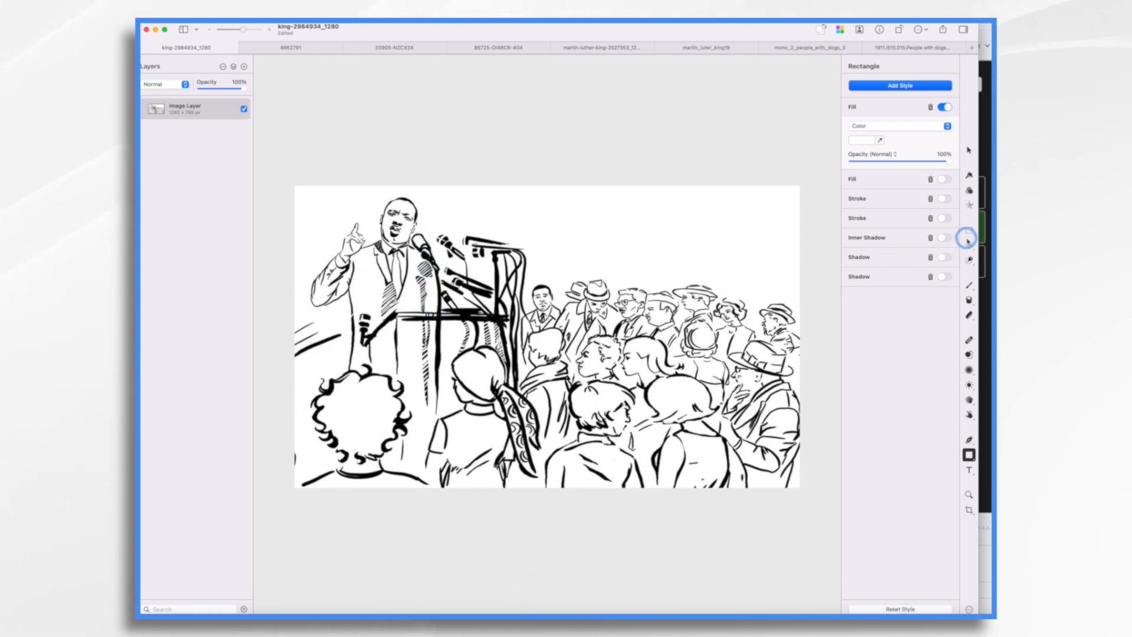
mouse_move(969, 246)
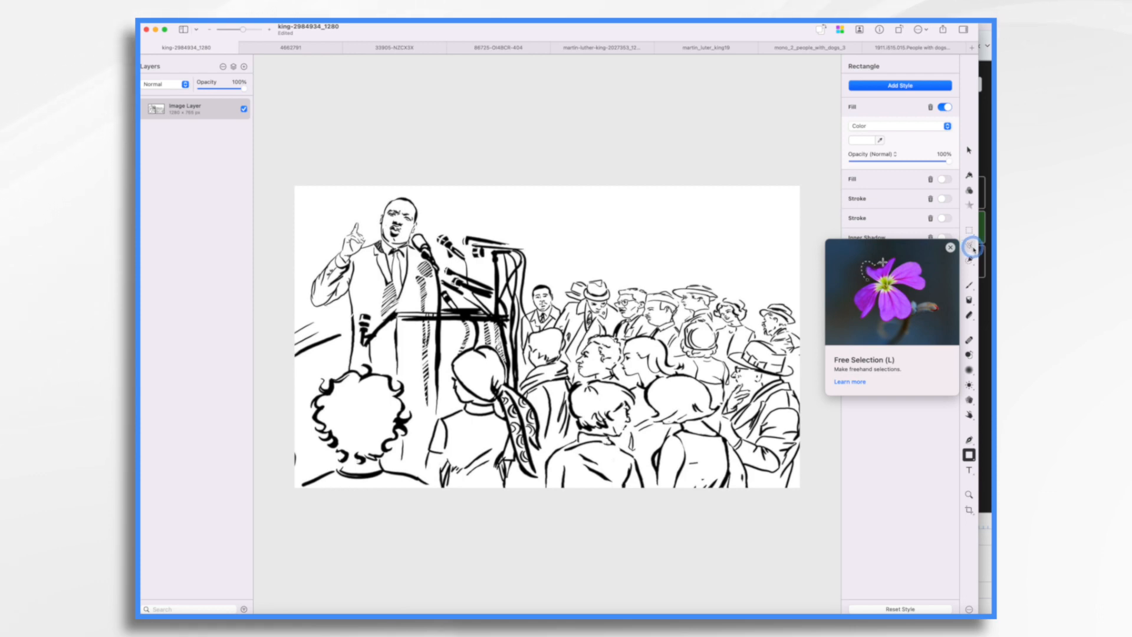
- Trace a Free Selection around Dr. King and the podium in the crowd sketch
left_click(969, 245)
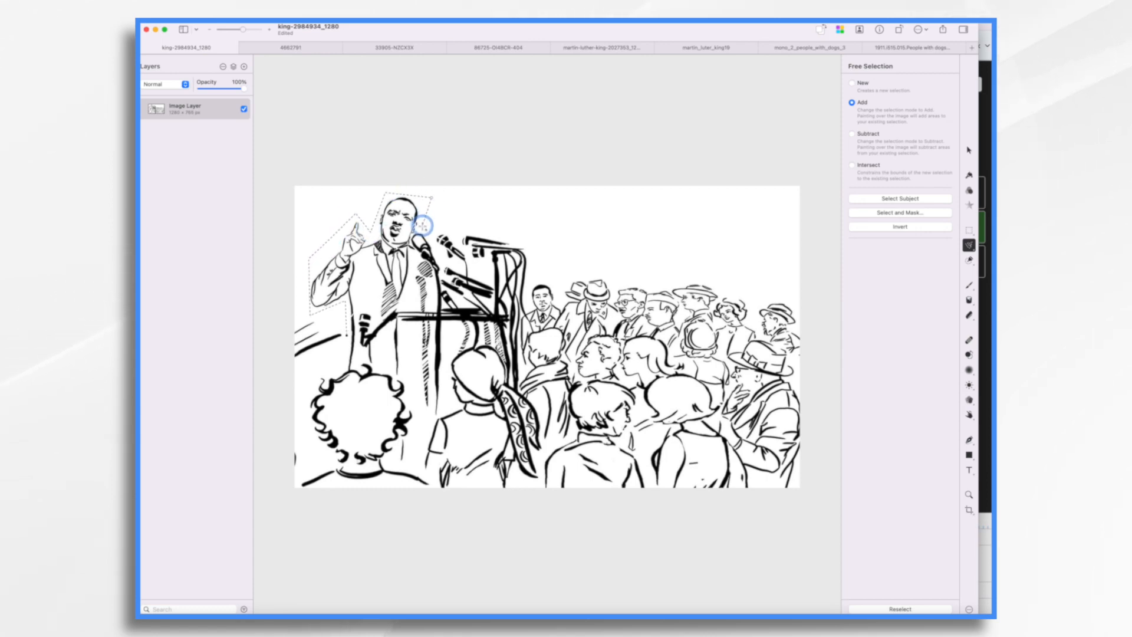
left_click_drag(423, 226, 379, 316)
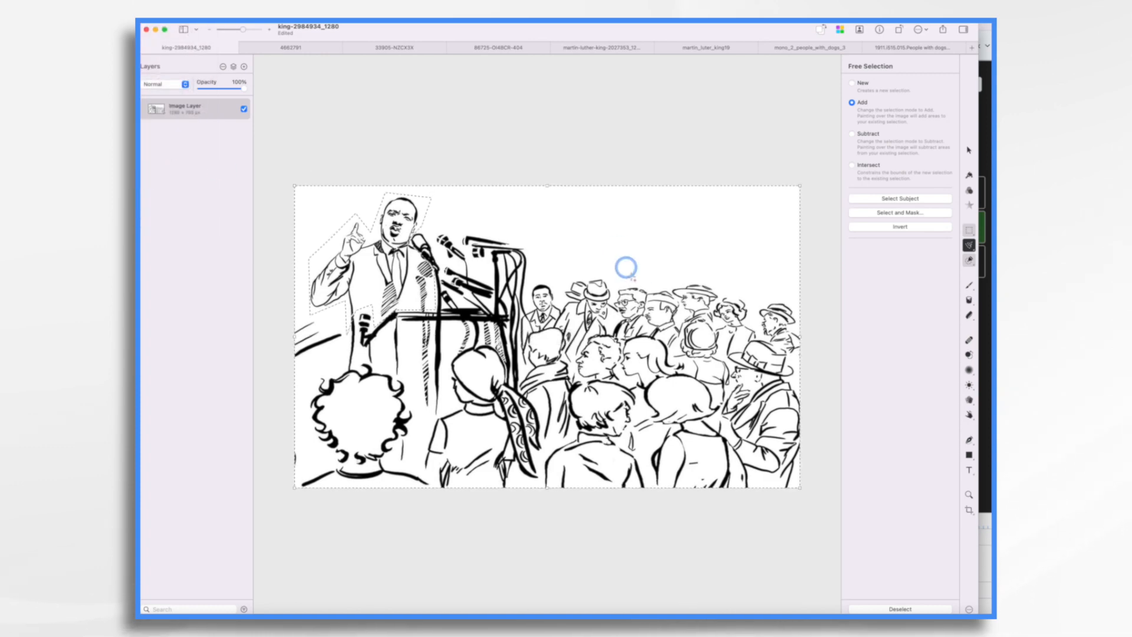
mouse_move(650, 362)
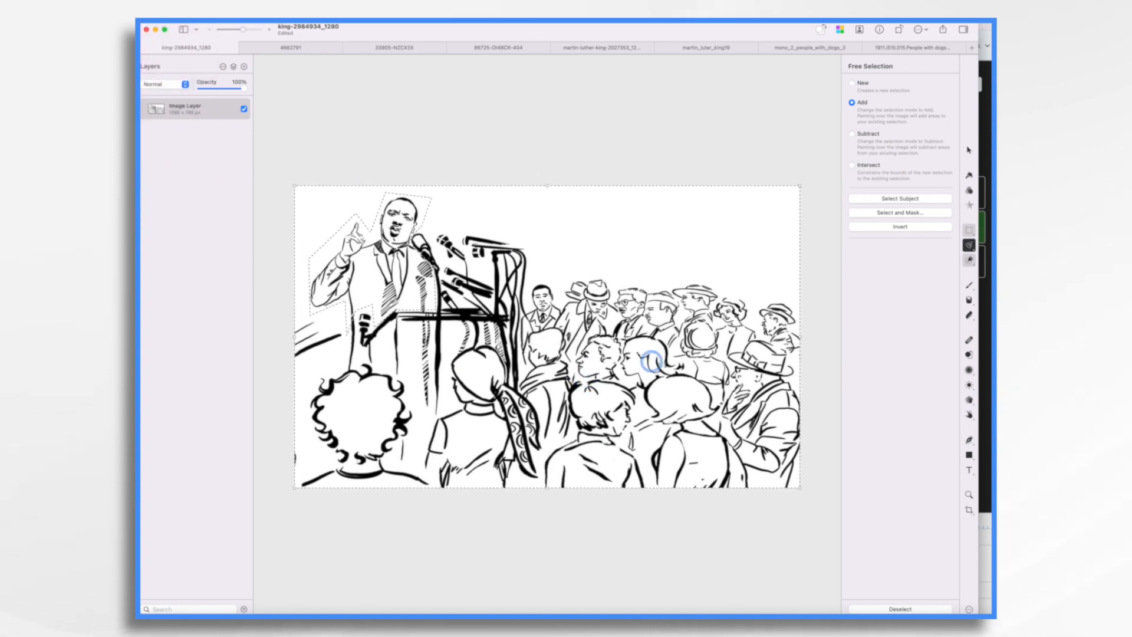
mouse_move(842, 360)
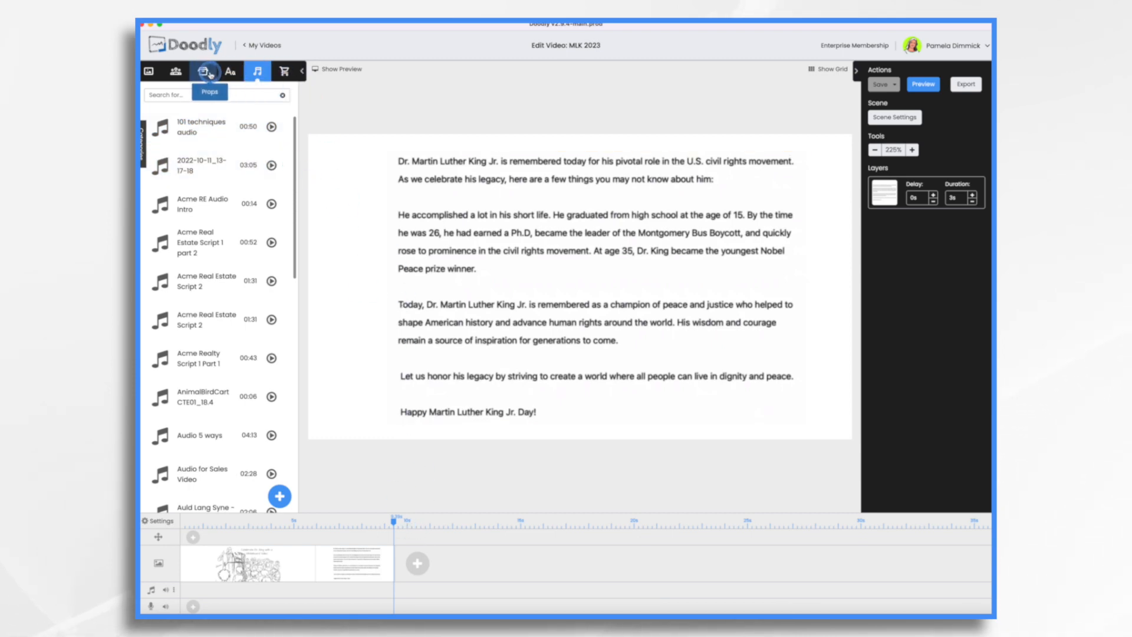
- Import the shift-selected MLK folder images into the Props library as new props
left_click(202, 71)
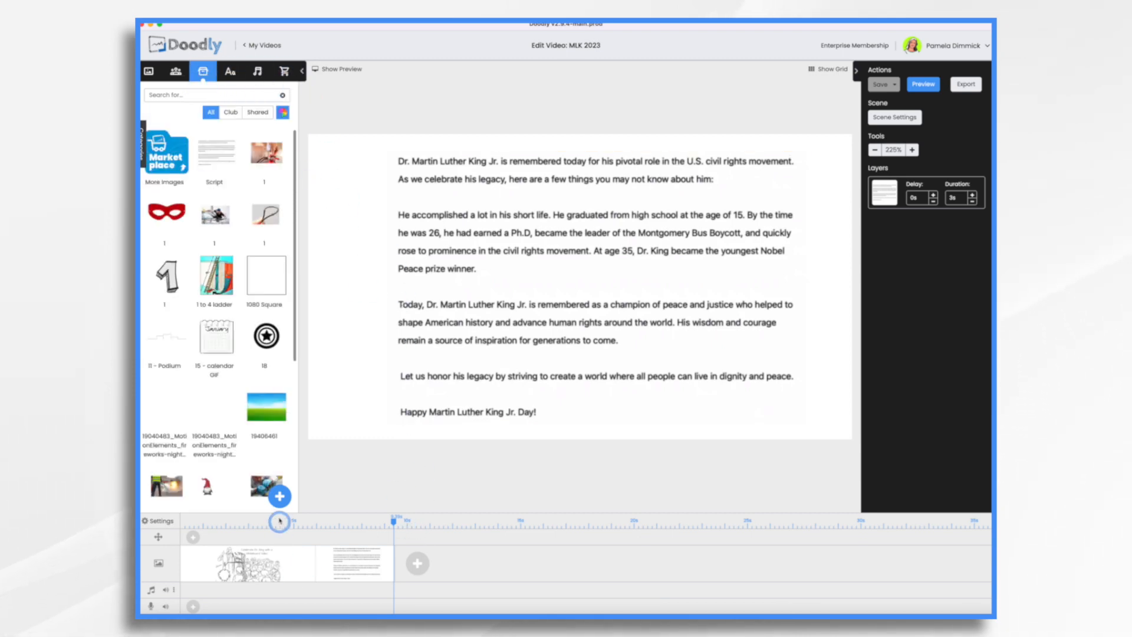
left_click(278, 496)
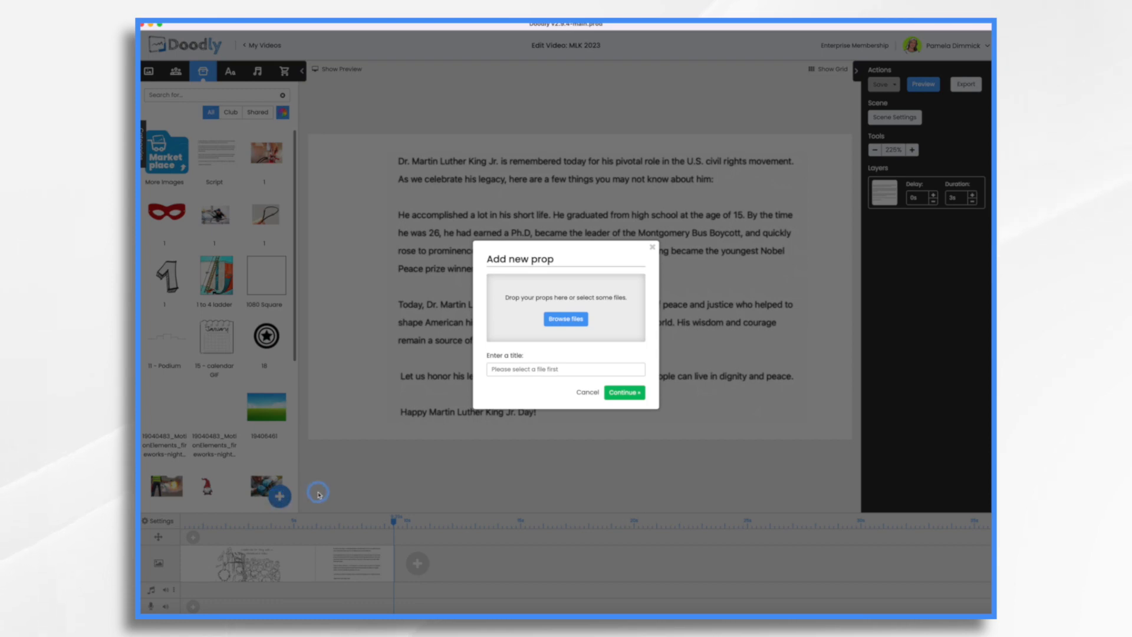
left_click(564, 318)
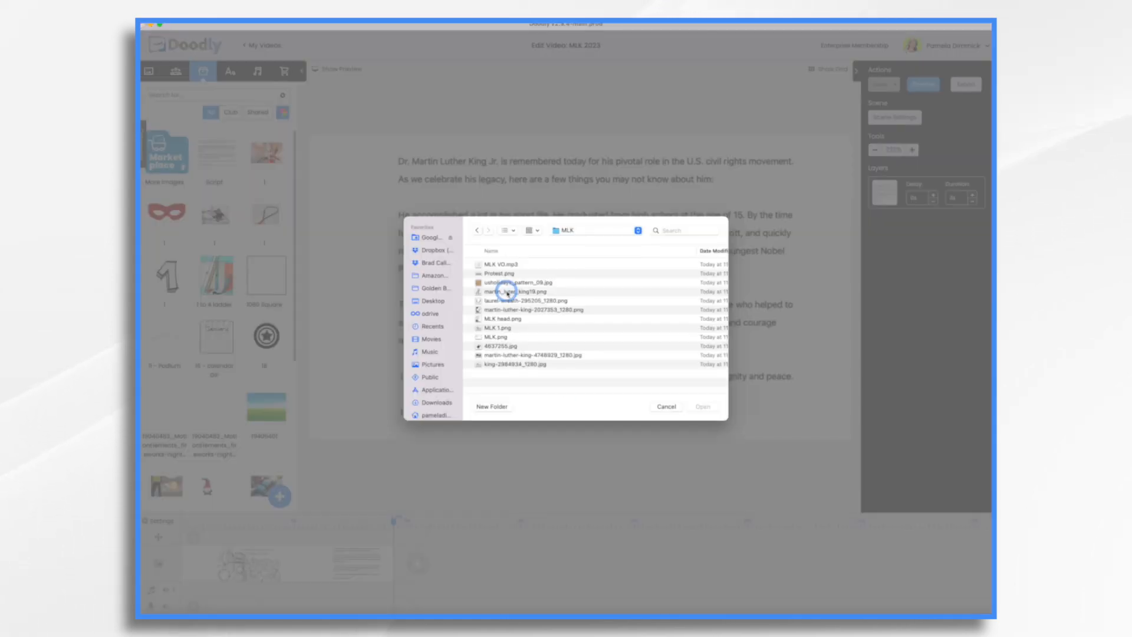
left_click(505, 351)
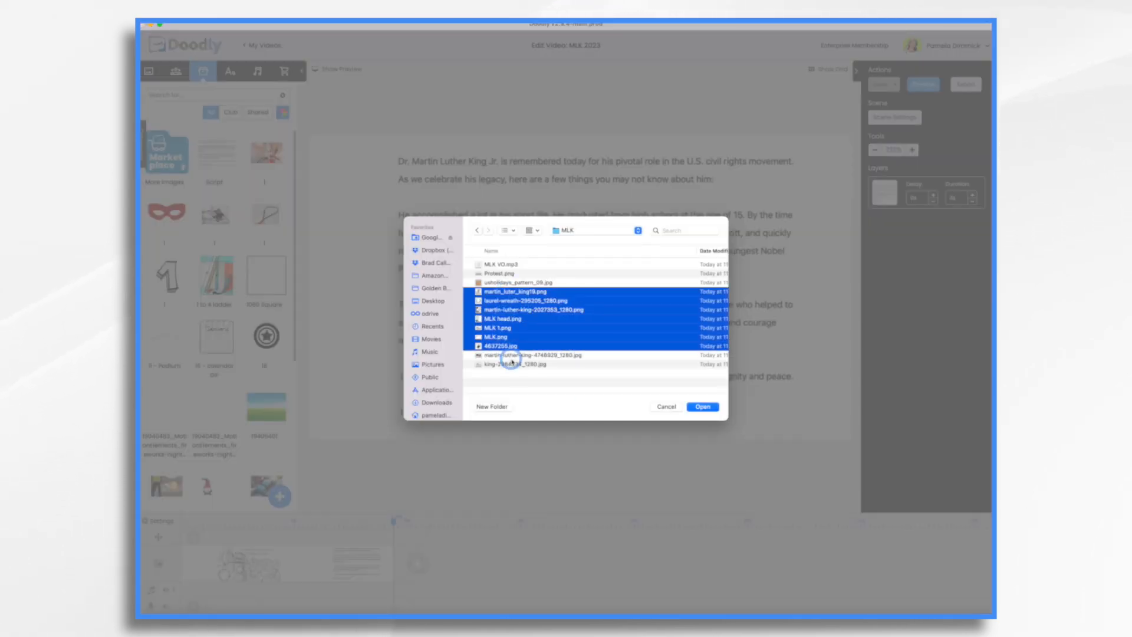
left_click(700, 407)
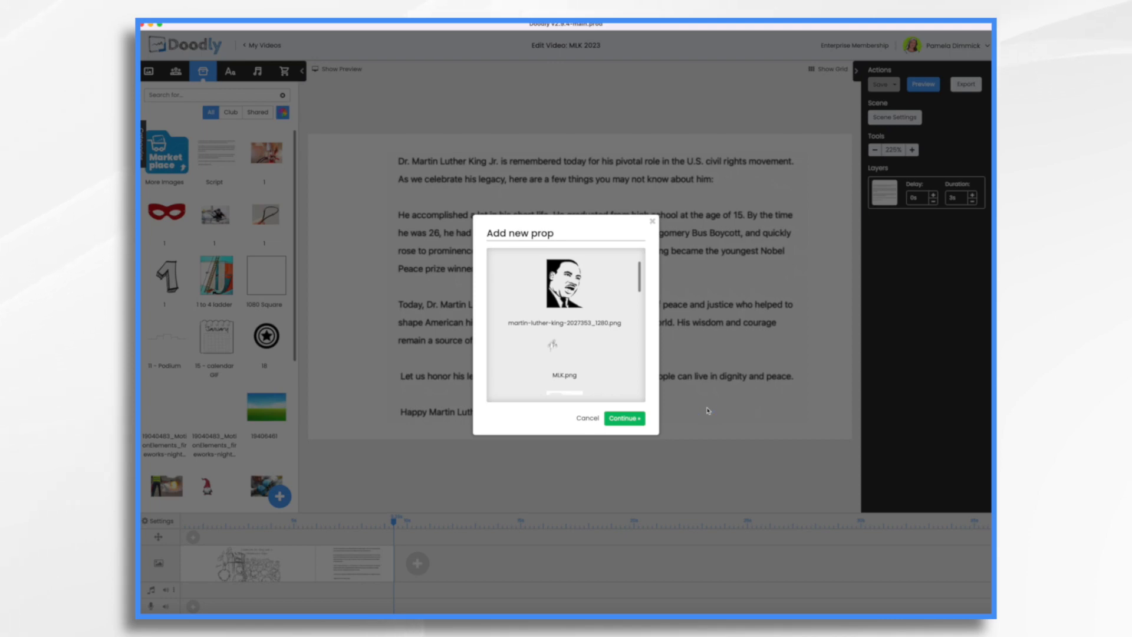
left_click(624, 417)
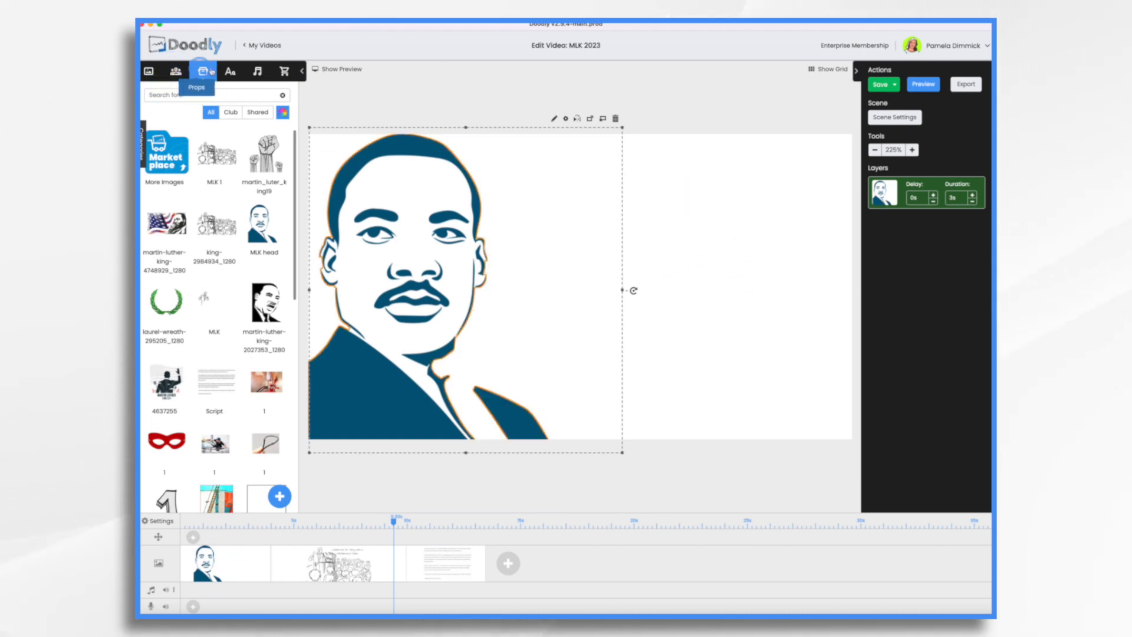
- Add the text 'Celebrating Dr. Martin Luther King Jr.' beside the MLK head portrait
left_click(229, 71)
type("Celebrating Dr. Martin Luther King Jr.")
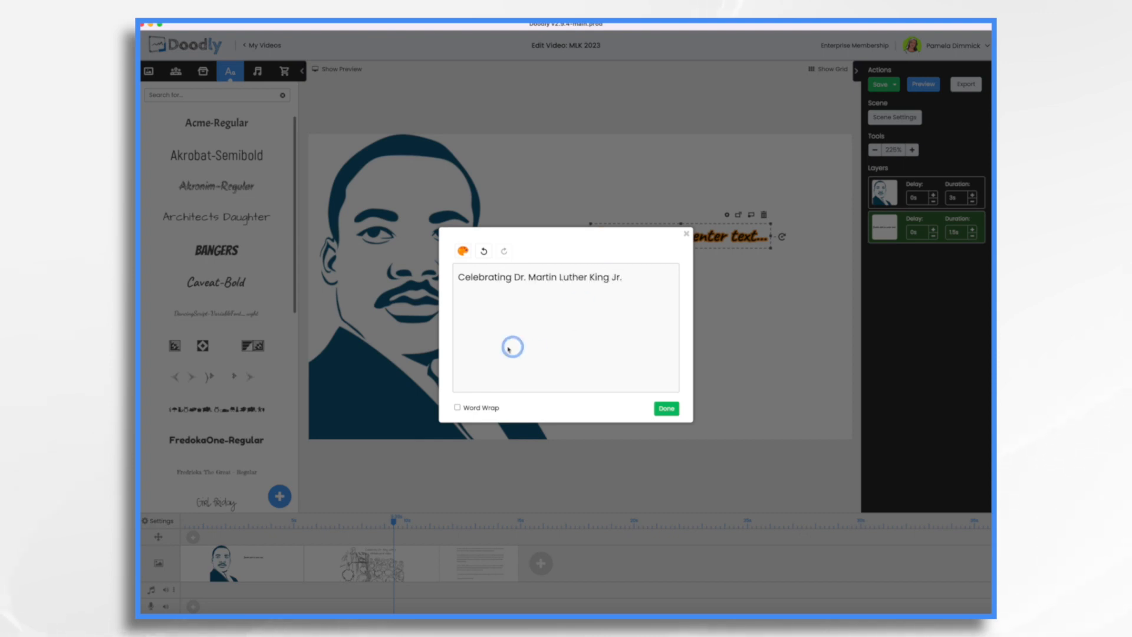
left_click(664, 409)
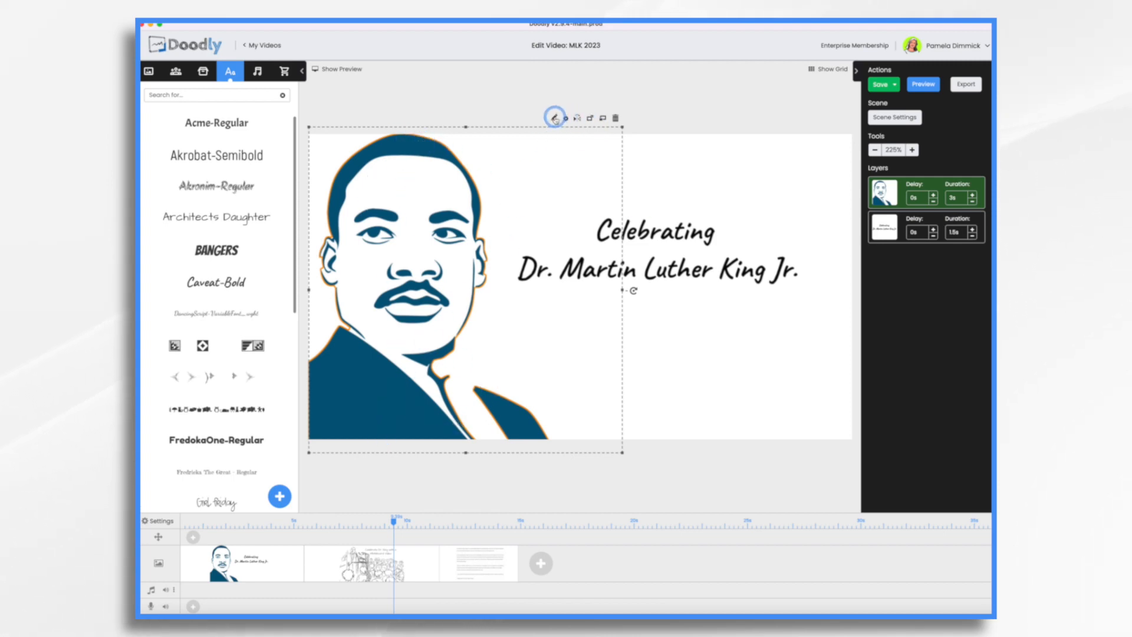
- Paint reveal paths over the portrait's face and suit with a larger path size and save
left_click(554, 117)
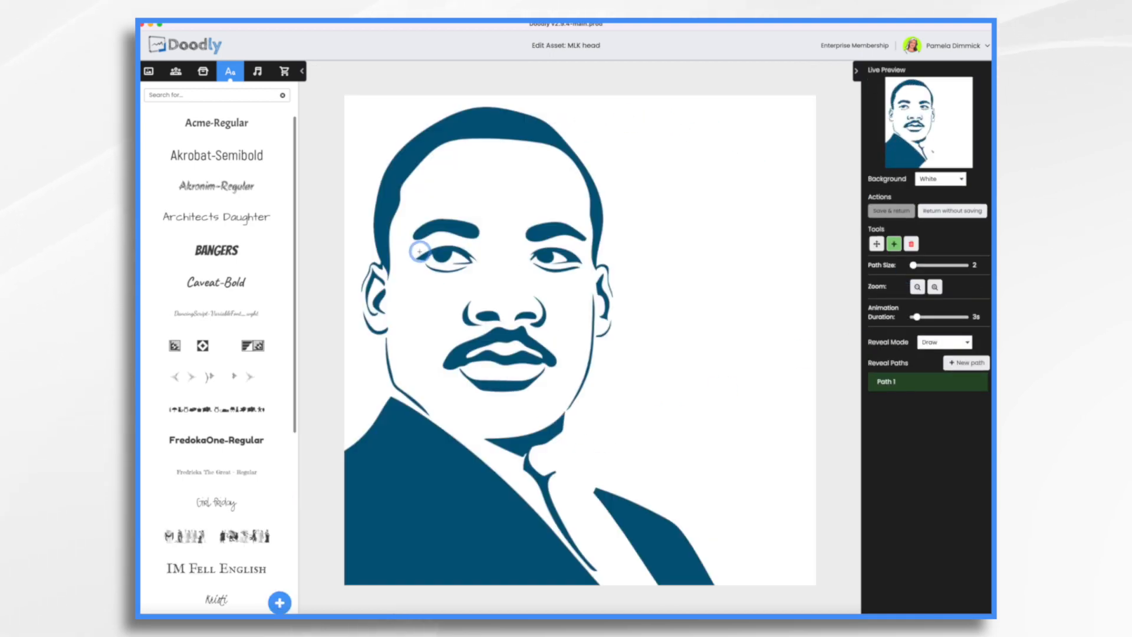
left_click(966, 362)
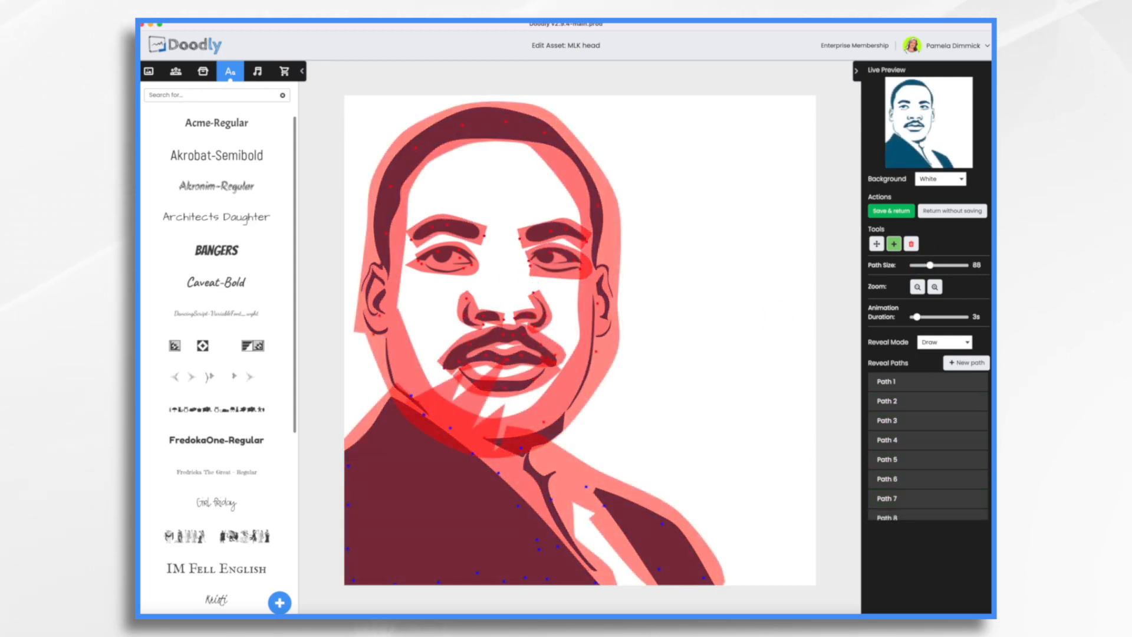
left_click(890, 211)
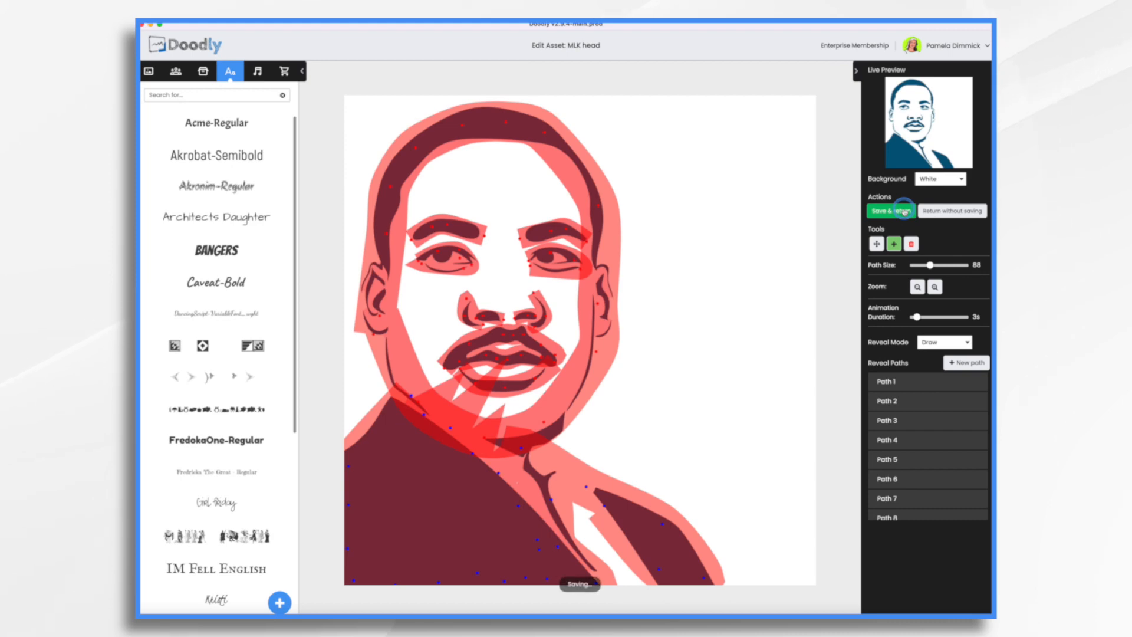
left_click(889, 211)
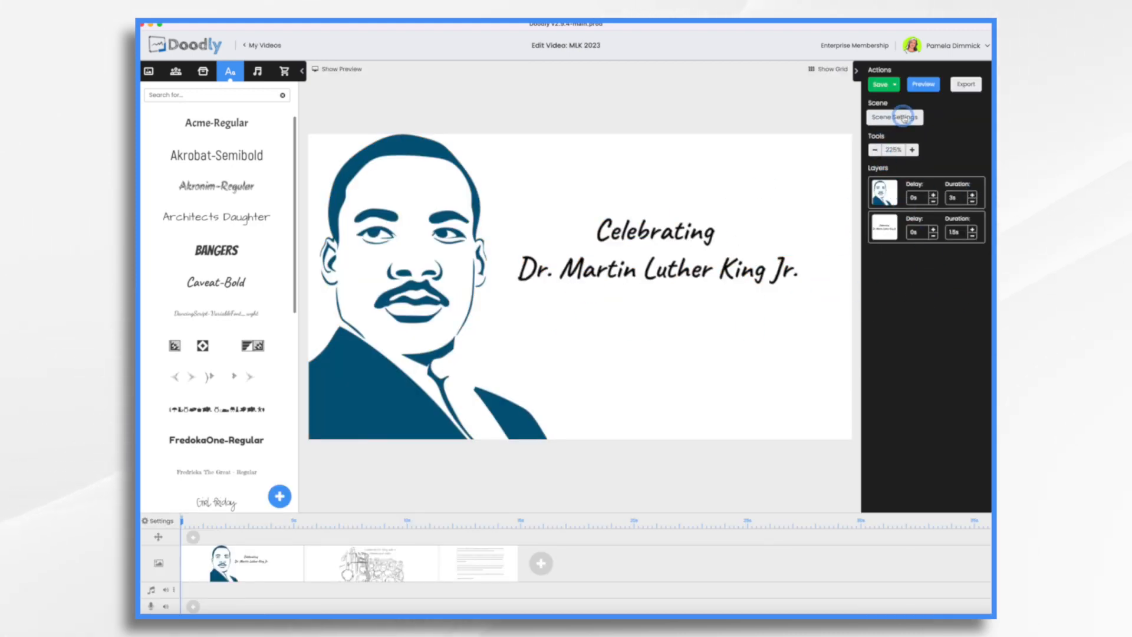
- Change the portrait scene's Extra time at the end in Scene Settings
left_click(895, 116)
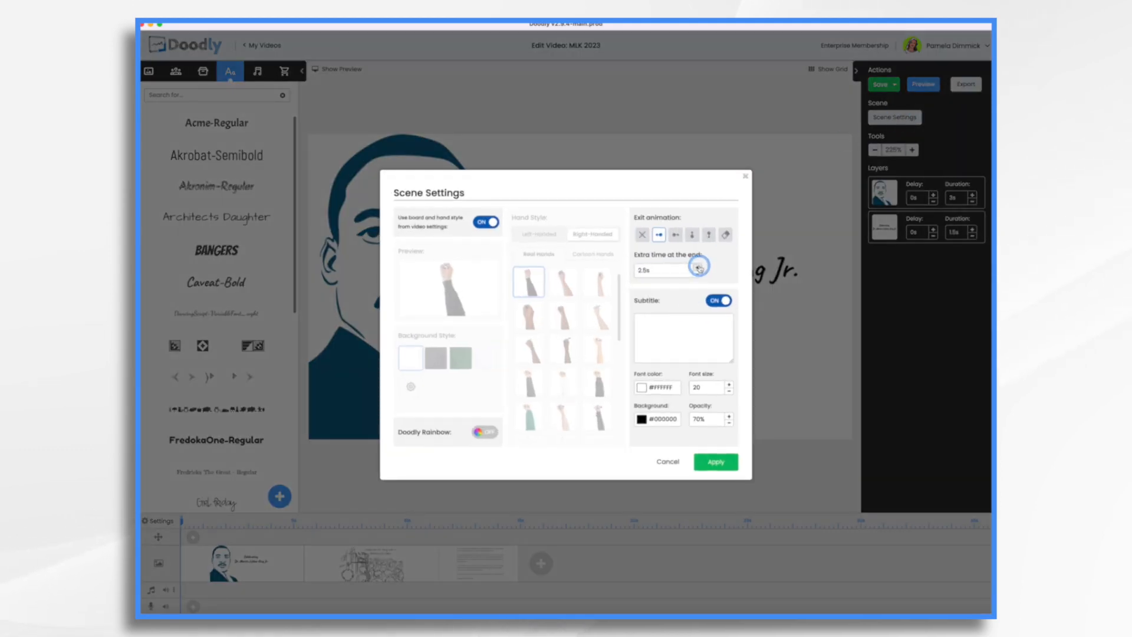
left_click(713, 461)
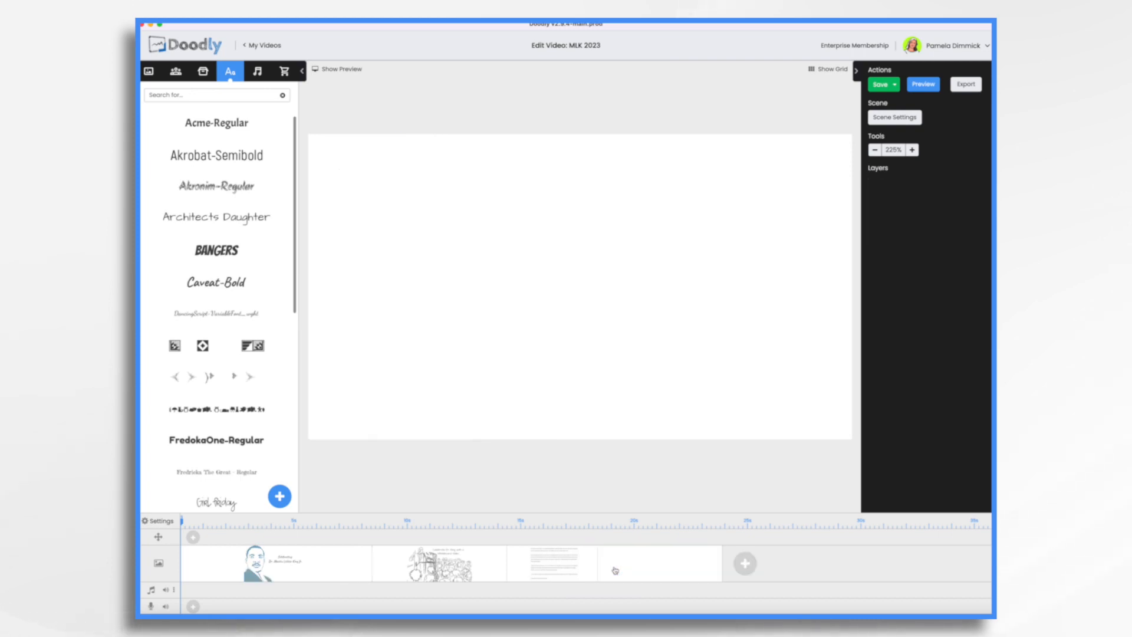
mouse_move(202, 71)
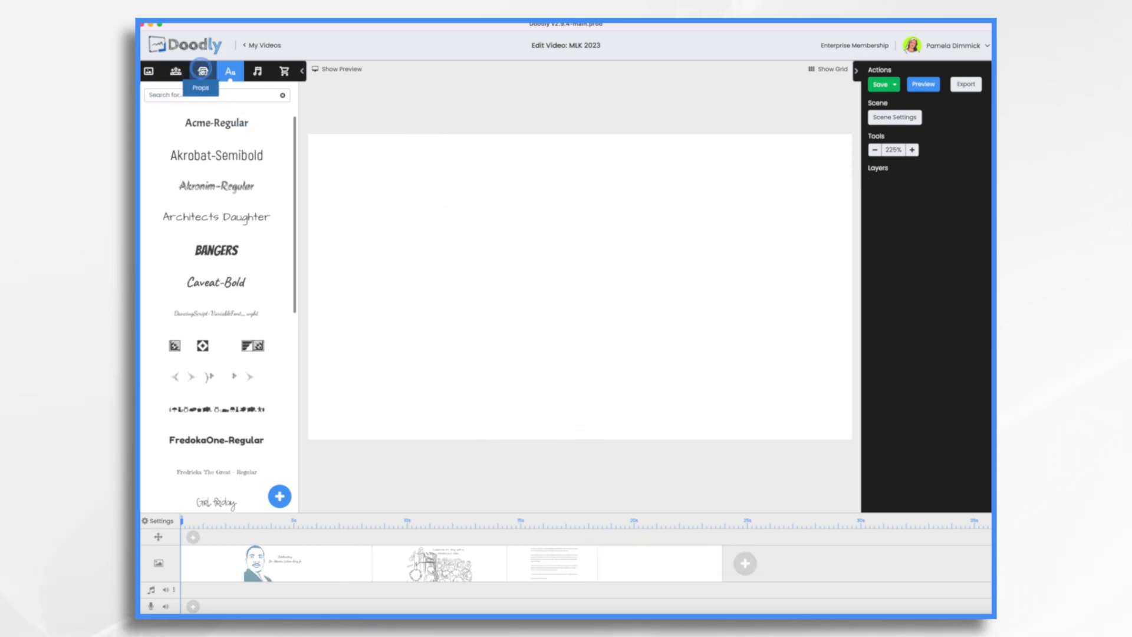
- Add the flag portrait of Dr. King and the raised fists prop to the new scene without replacing images
left_click(201, 70)
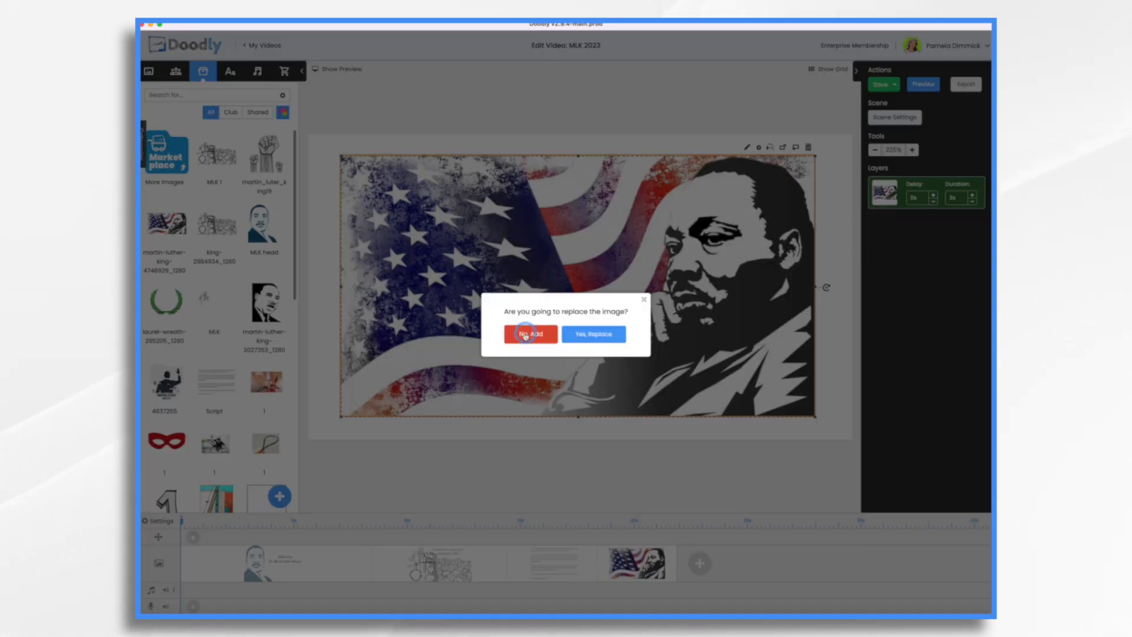
left_click(529, 333)
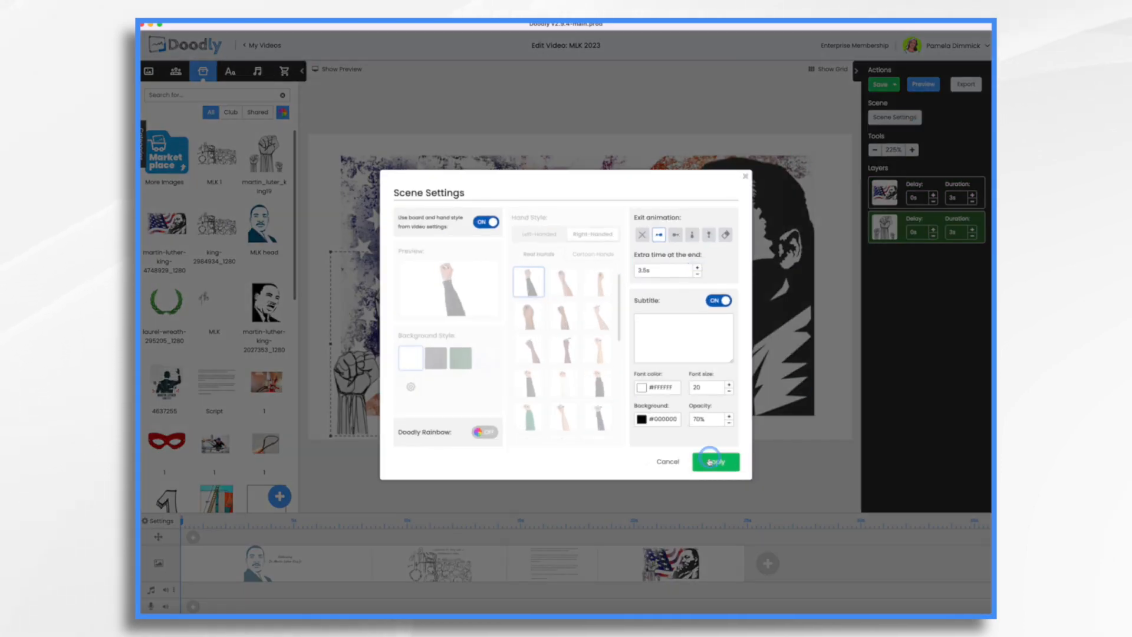
left_click(714, 461)
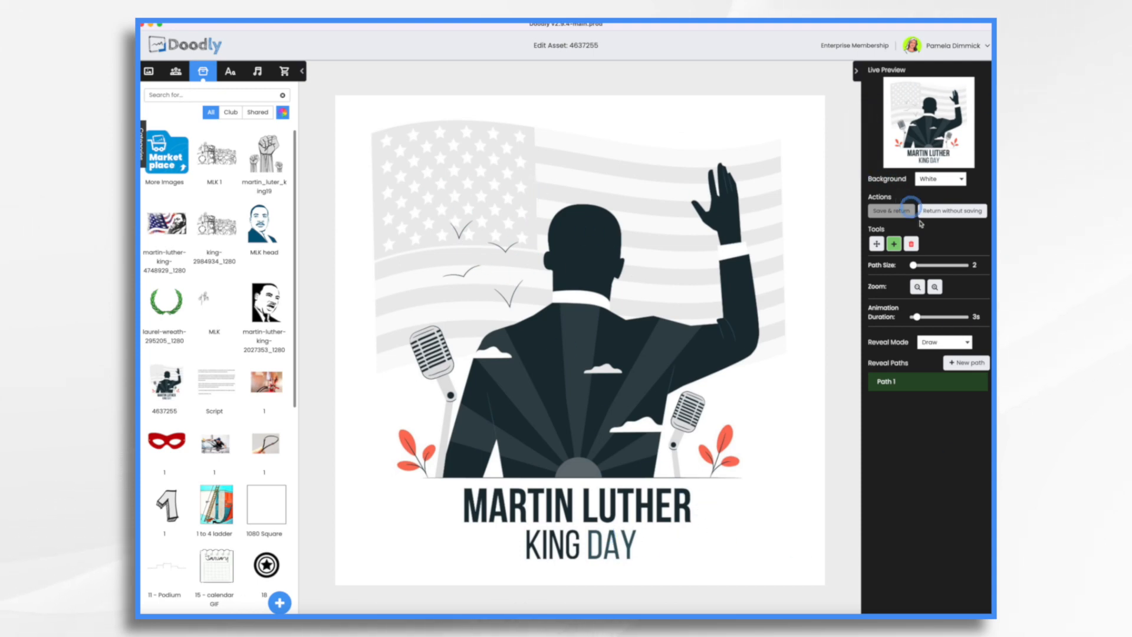
- Set the Martin Luther King Day illustration's Reveal Mode to Fade instead of draw
left_click(943, 342)
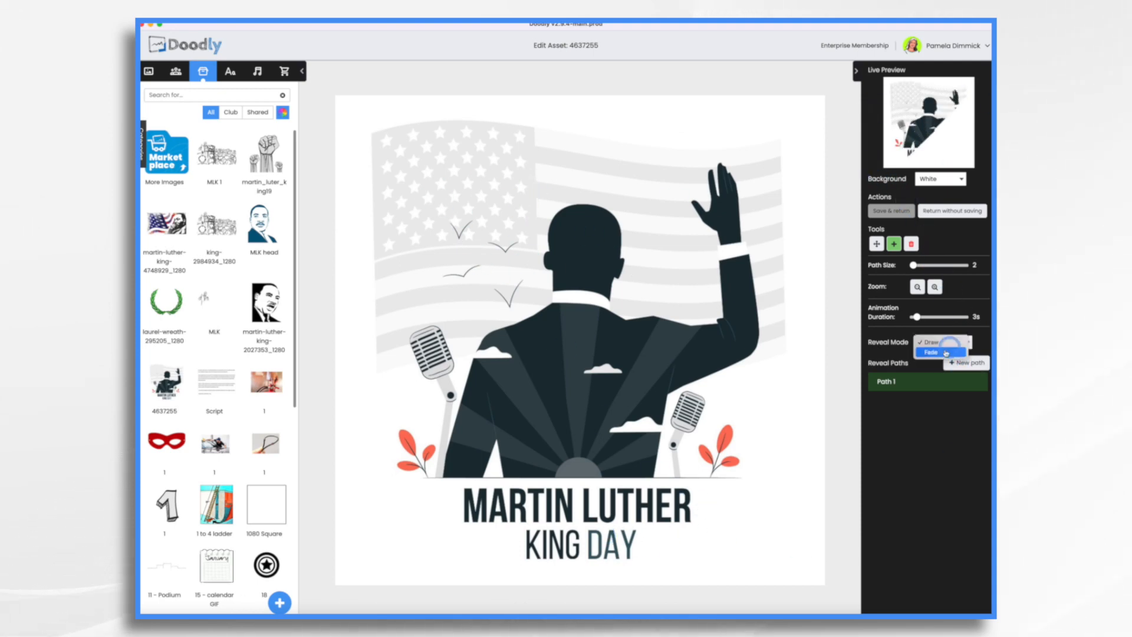
left_click(930, 351)
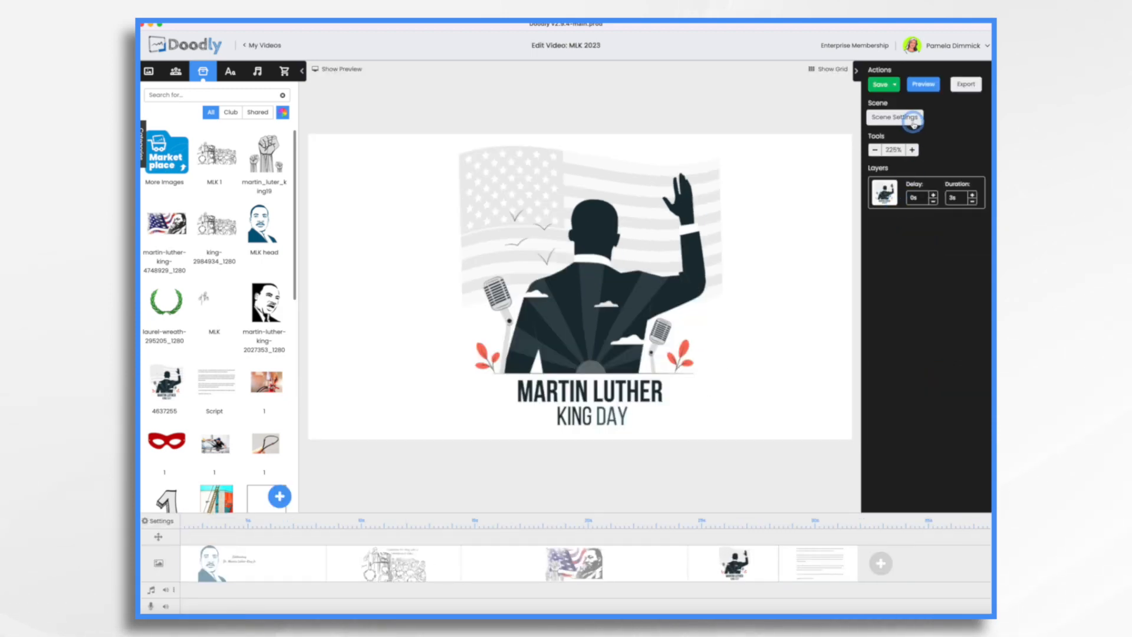
left_click(894, 117)
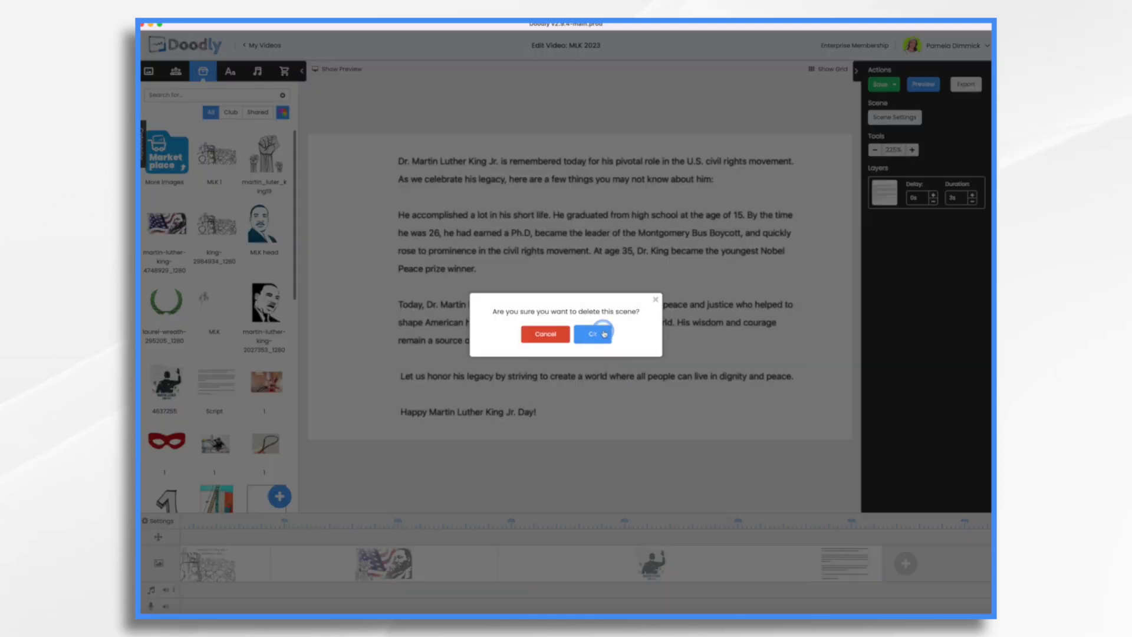
- Confirm deleting the script text scene so the illustration scene ends the video
left_click(592, 333)
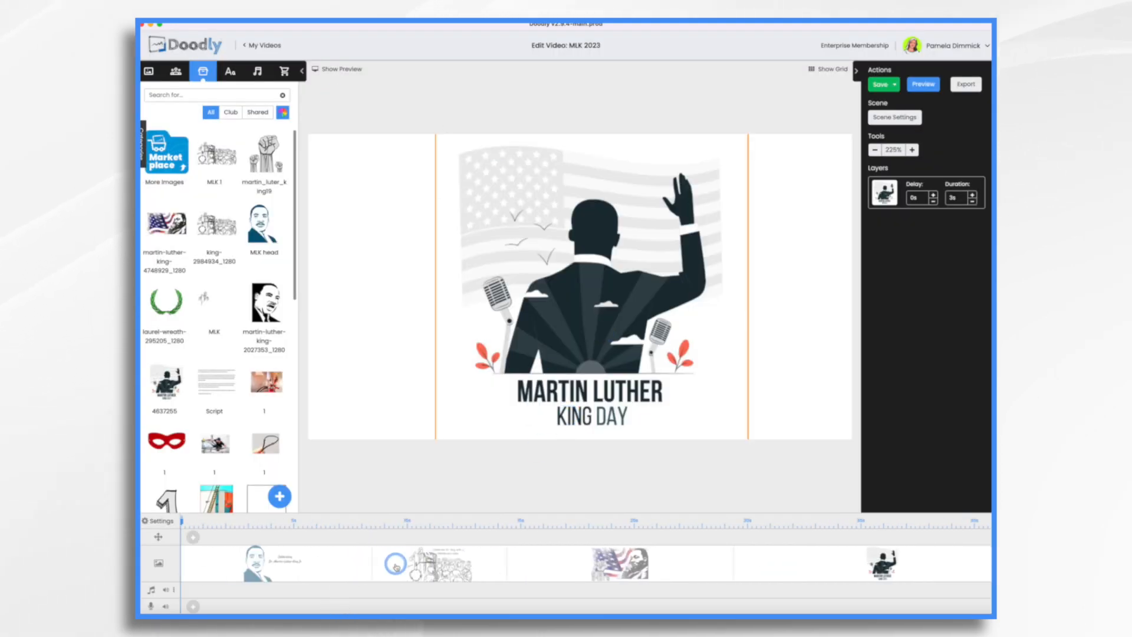
- Upload MLK VO.mp3 to Sounds and place it on the timeline's voiceover track
left_click(256, 71)
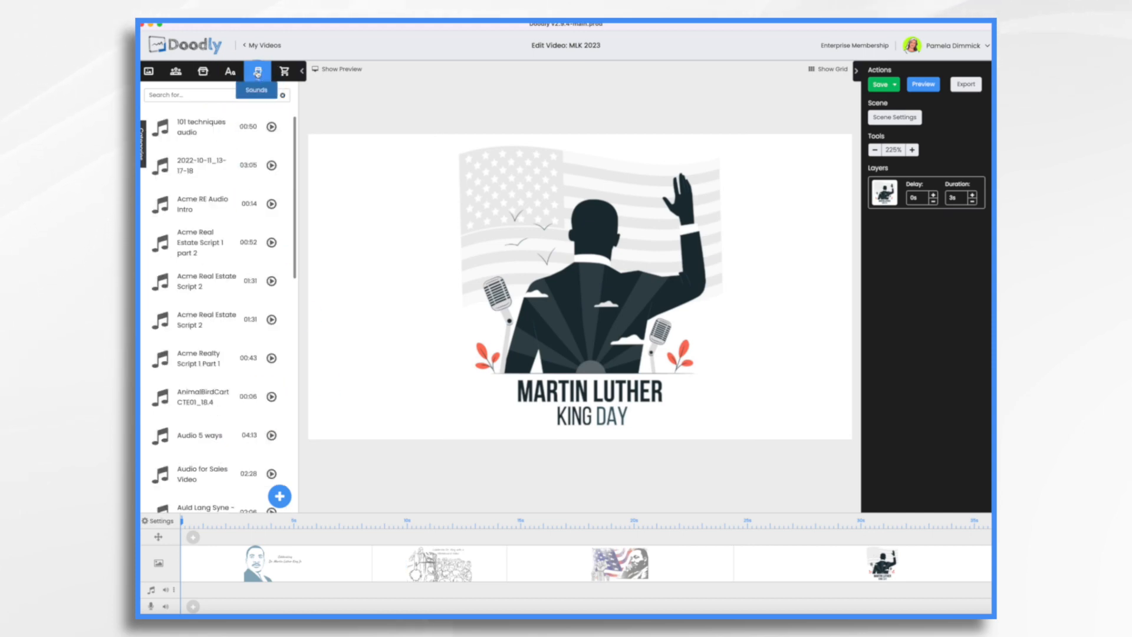
left_click(279, 496)
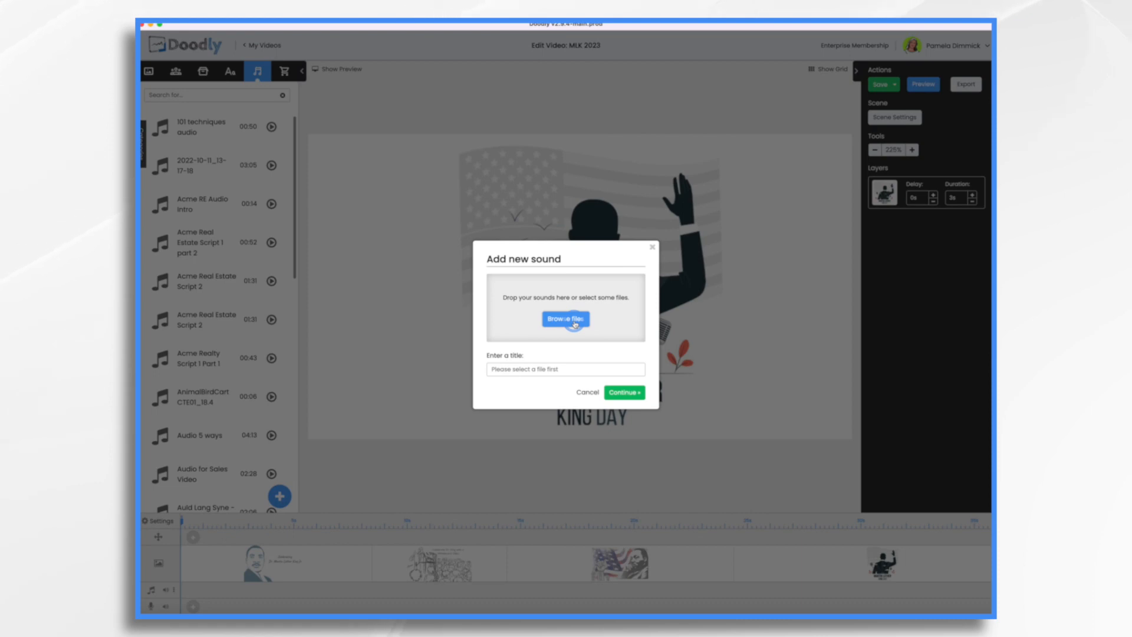
left_click(564, 318)
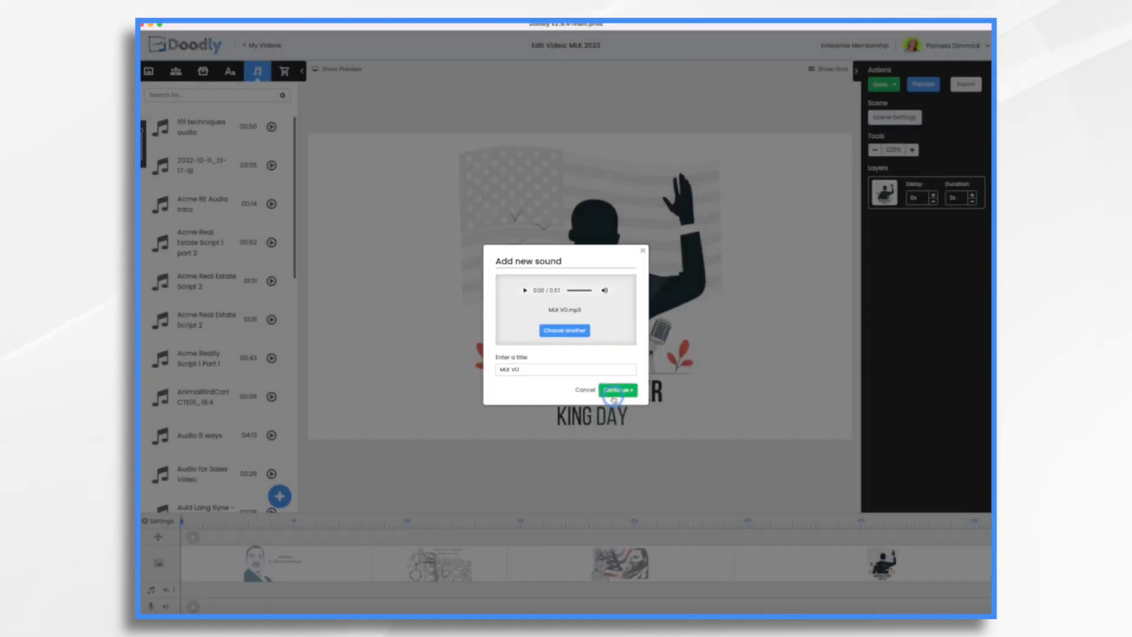
left_click(615, 389)
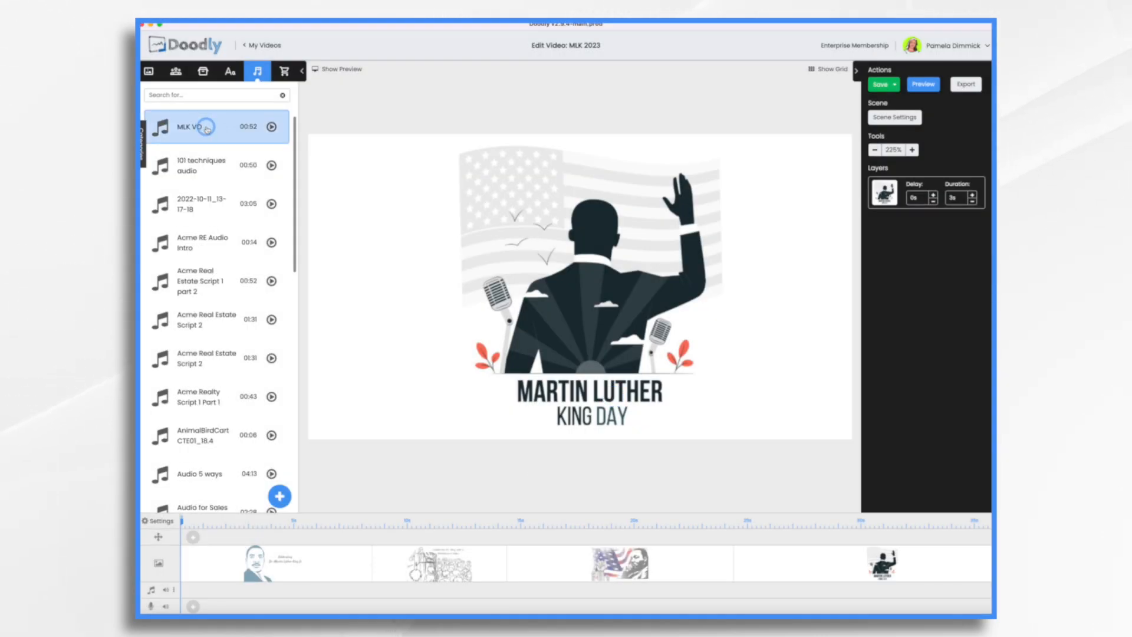
left_click_drag(210, 127, 260, 599)
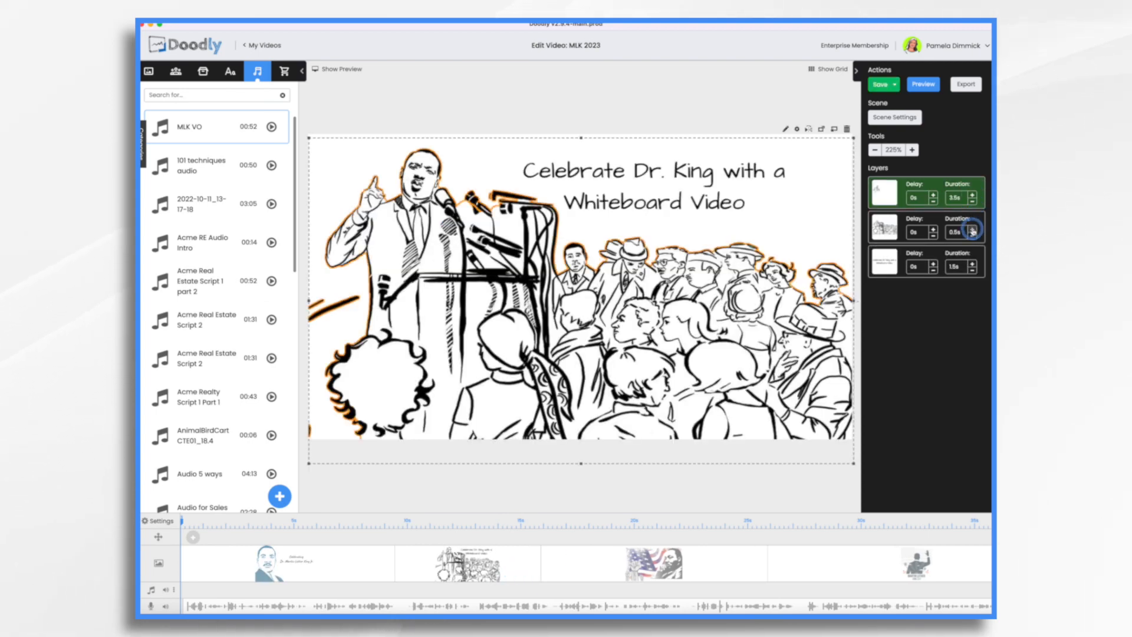
- Lengthen the crowd drawing's reveal, delay the title layer, then delete the title text
left_click(971, 232)
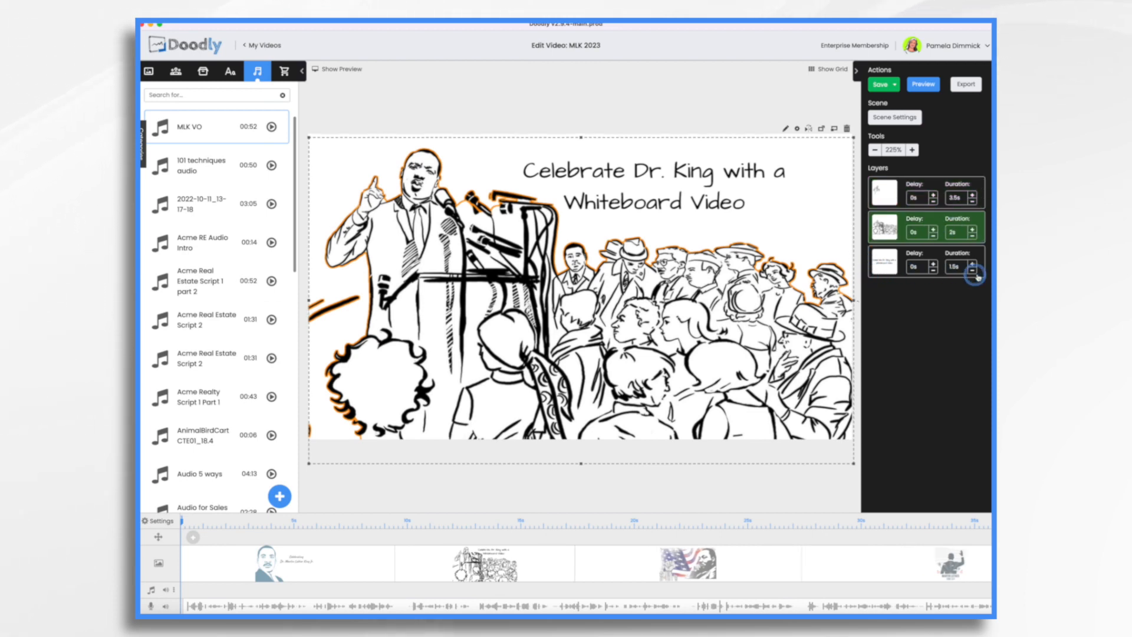
left_click(933, 262)
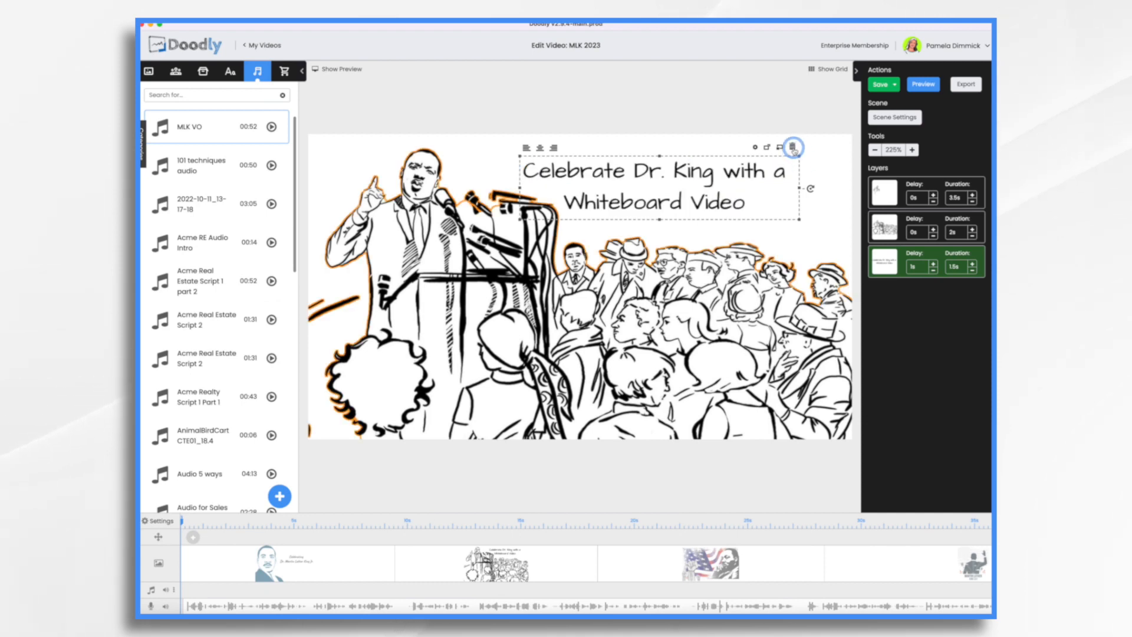
left_click(792, 147)
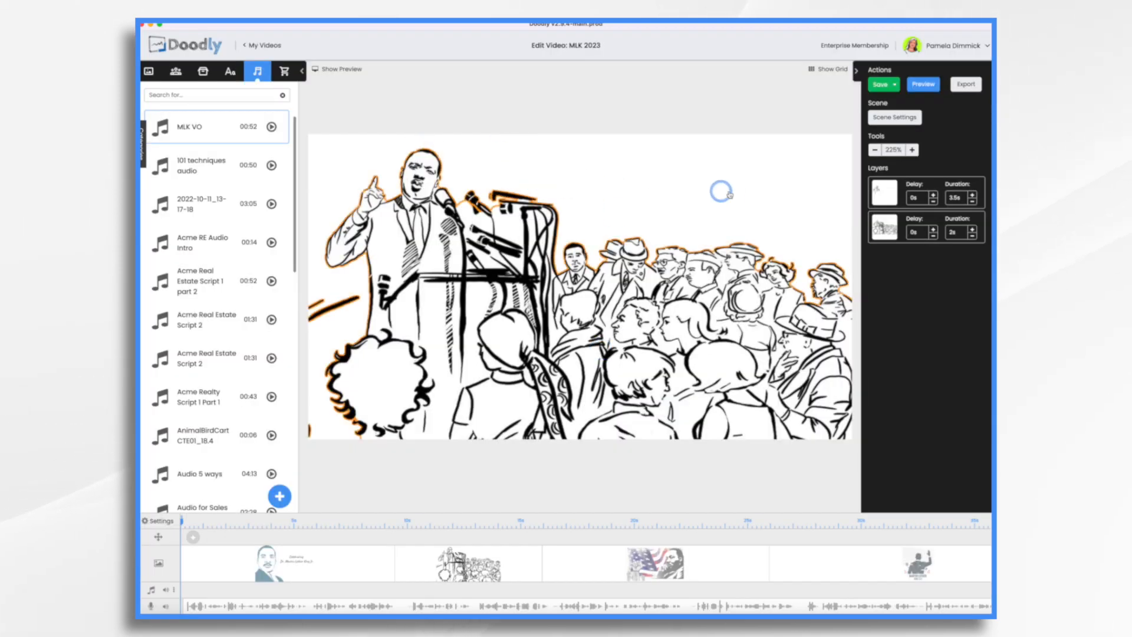
mouse_move(665, 185)
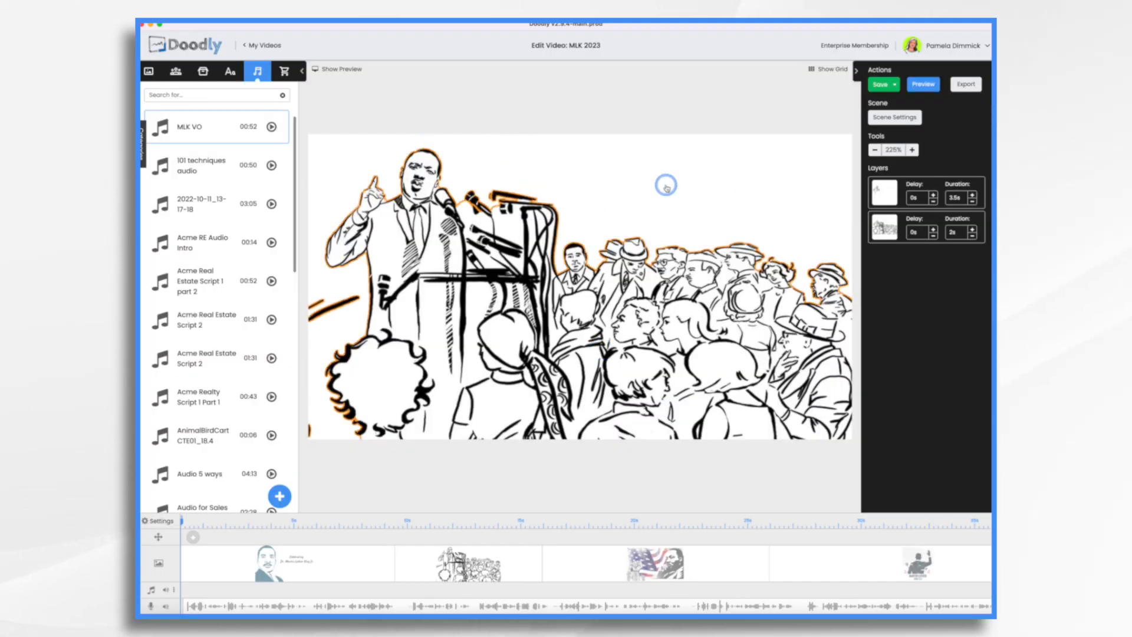
- Add a Caveat-Bold text reading "Let no man pull you low enough to hate him"
left_click(230, 71)
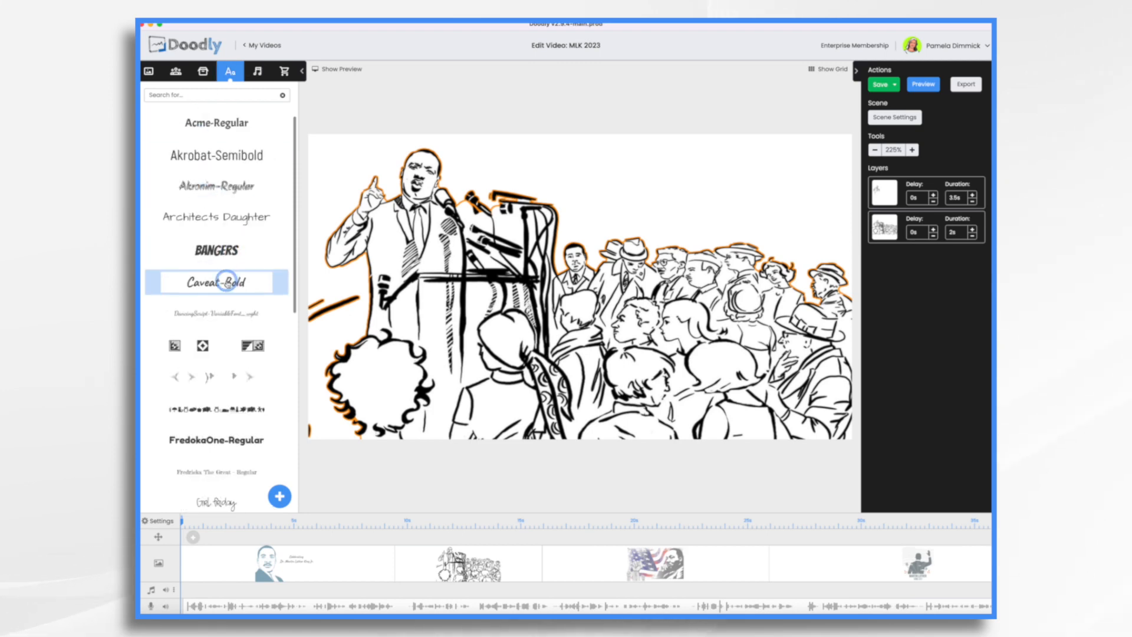
left_click(216, 281)
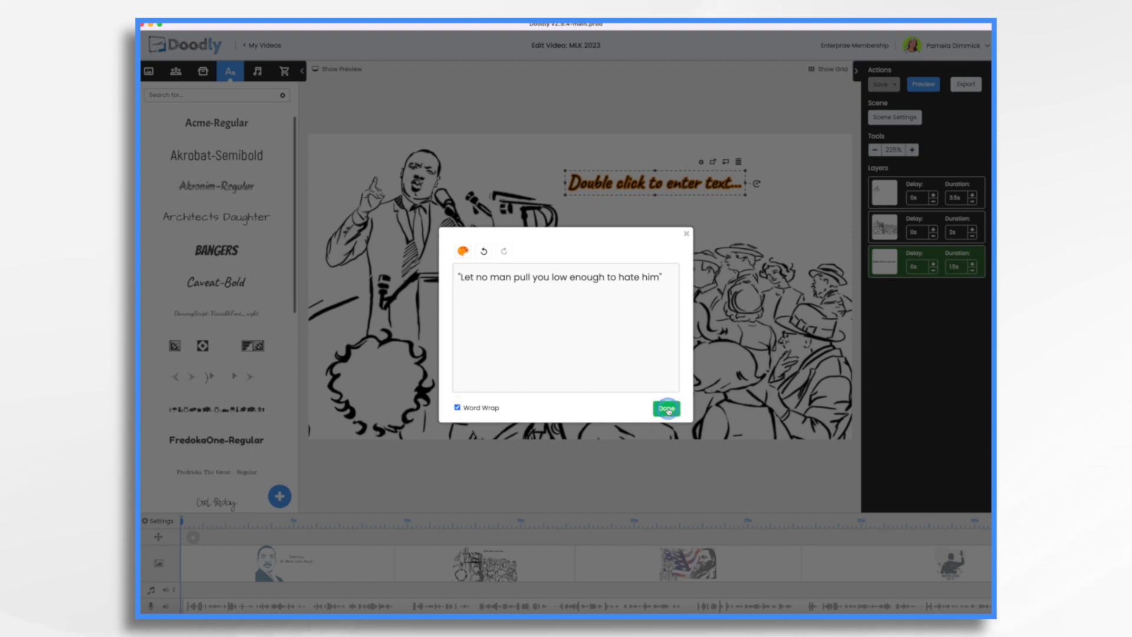
left_click(663, 408)
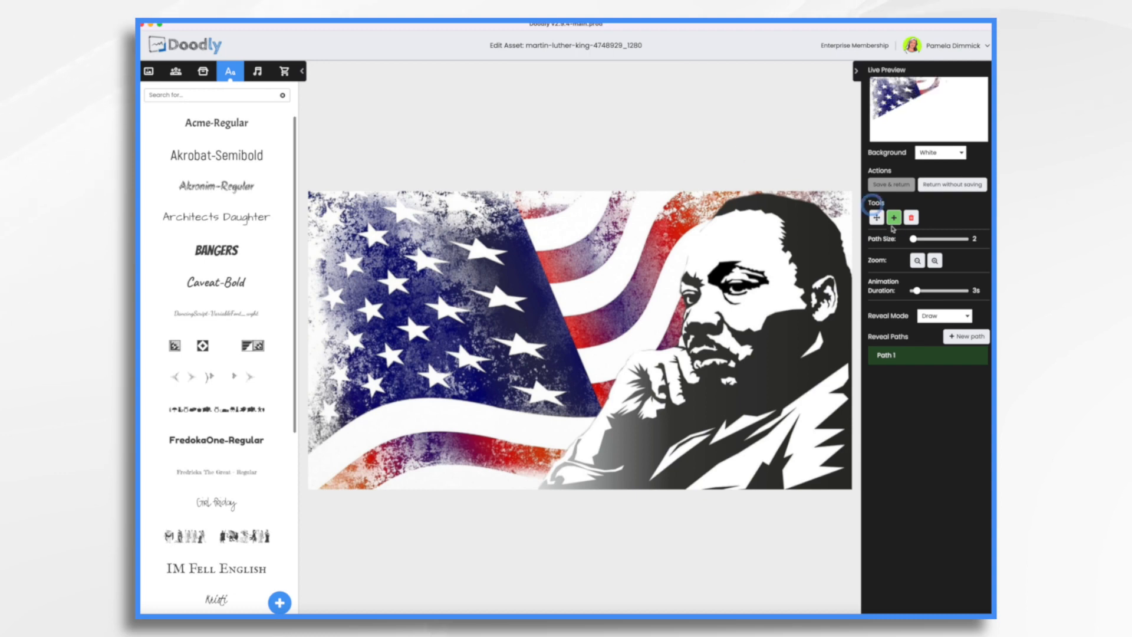
- Make the flag portrait fade in and lengthen its duration
left_click(943, 316)
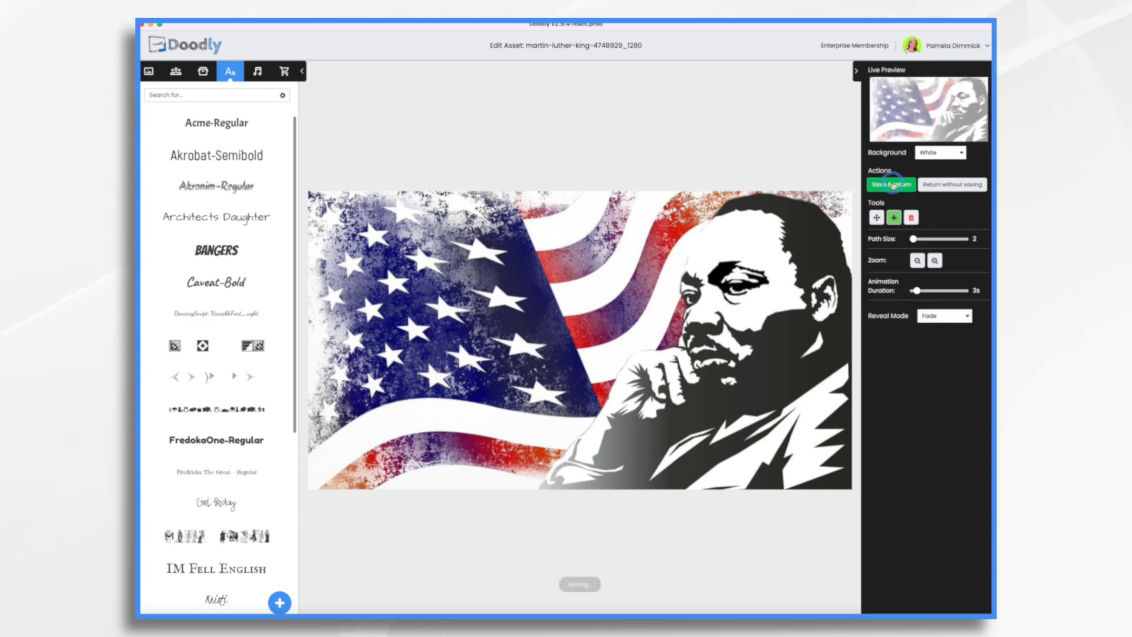
left_click(890, 183)
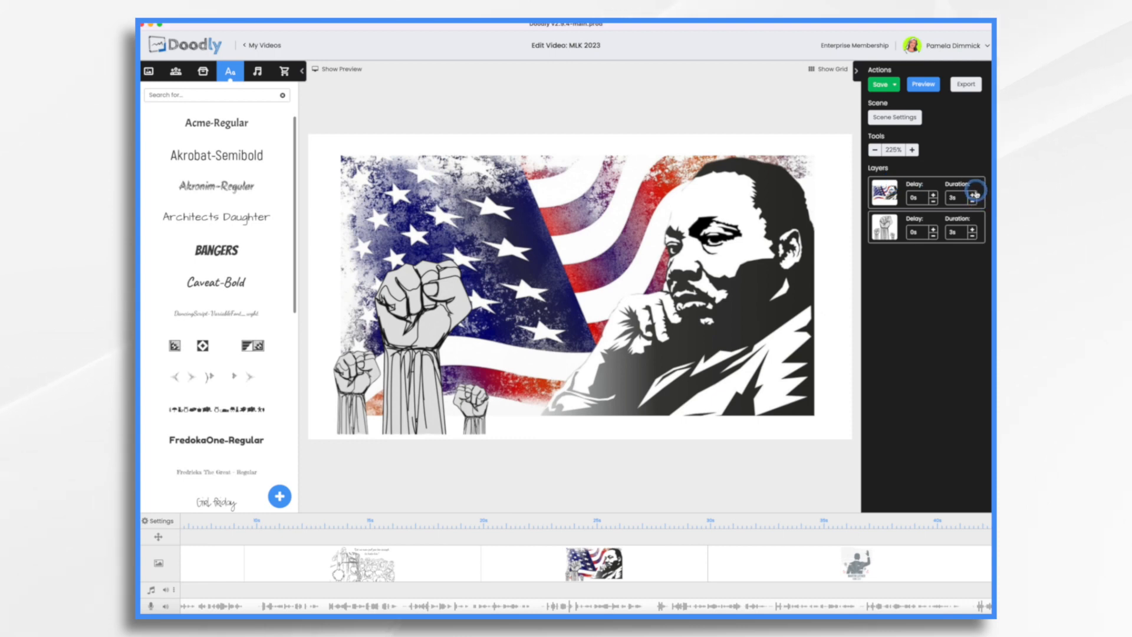
left_click(974, 194)
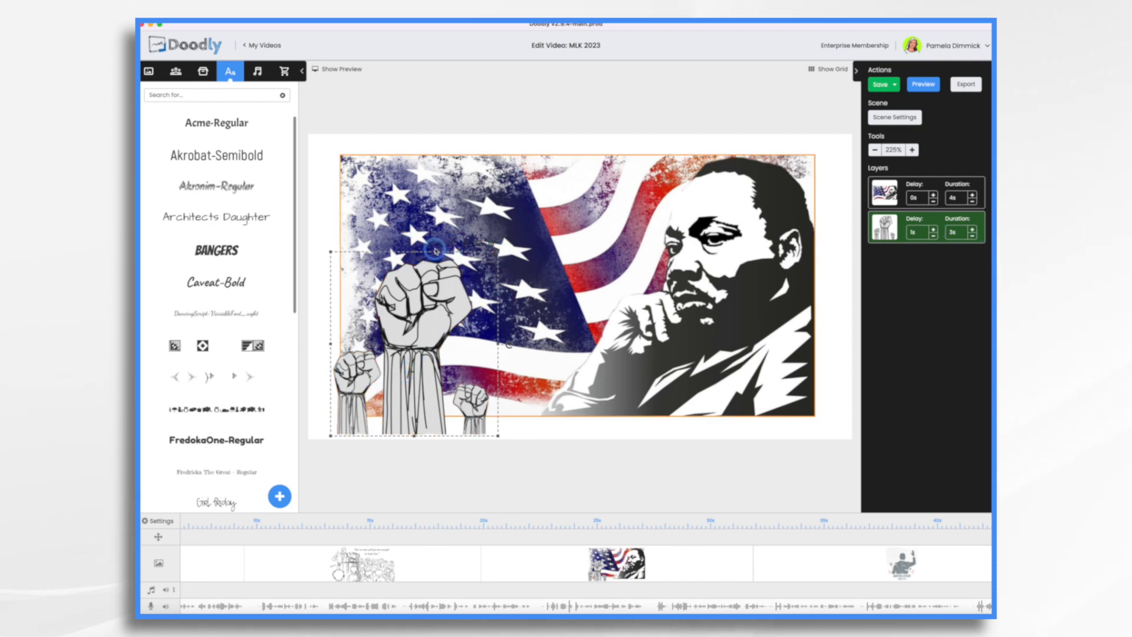
- Delay the raised fists layer and set it to fade in as well
left_click(879, 85)
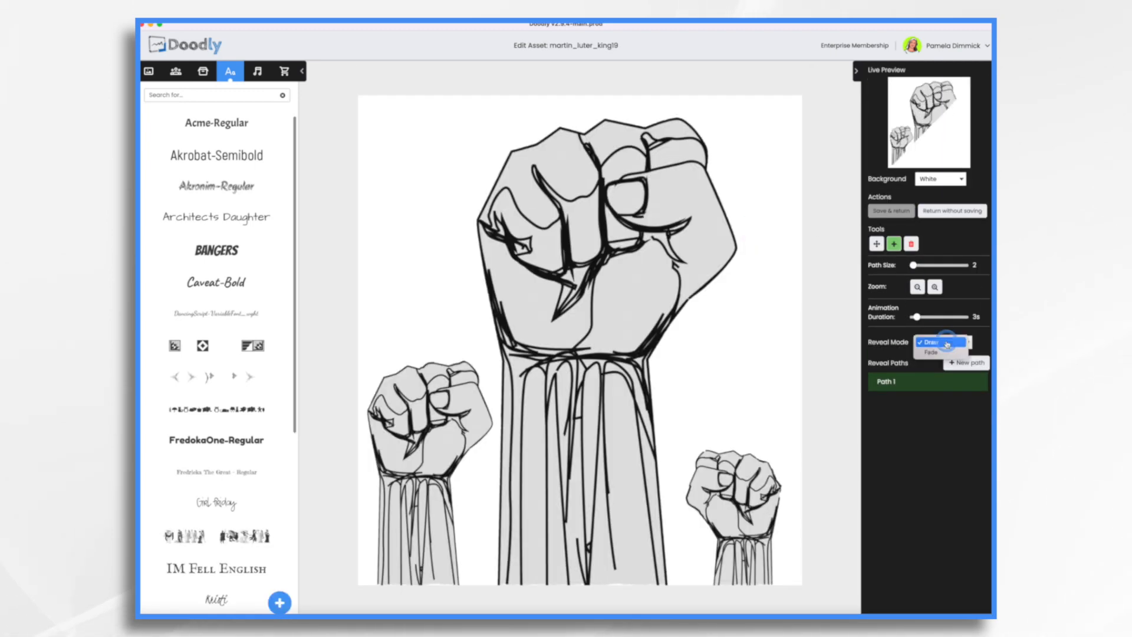
left_click(951, 211)
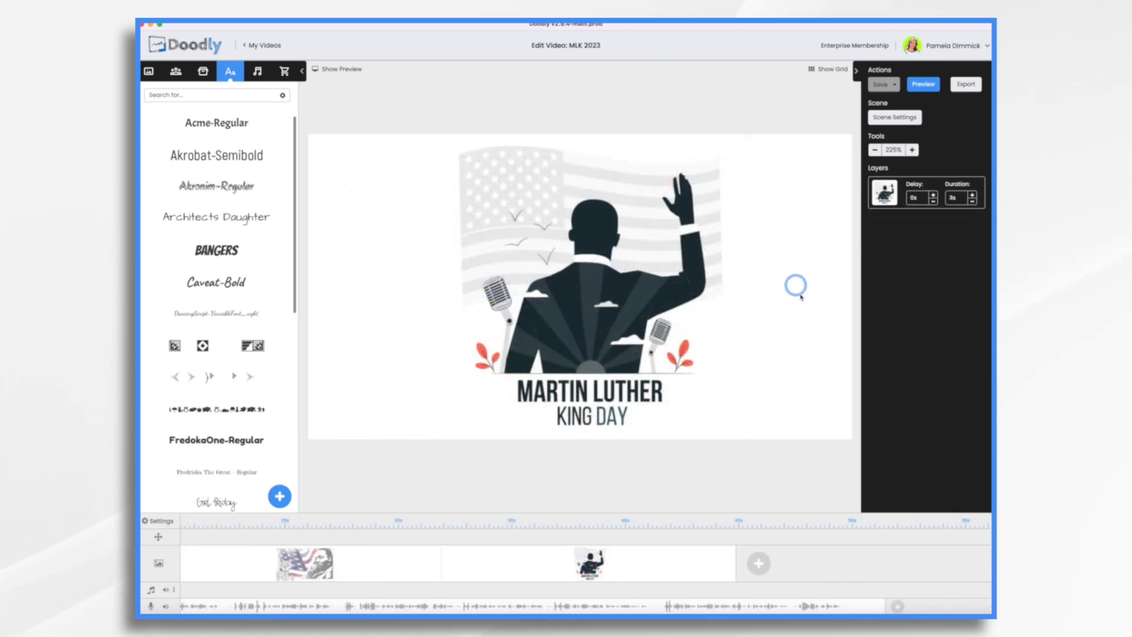
mouse_move(416, 329)
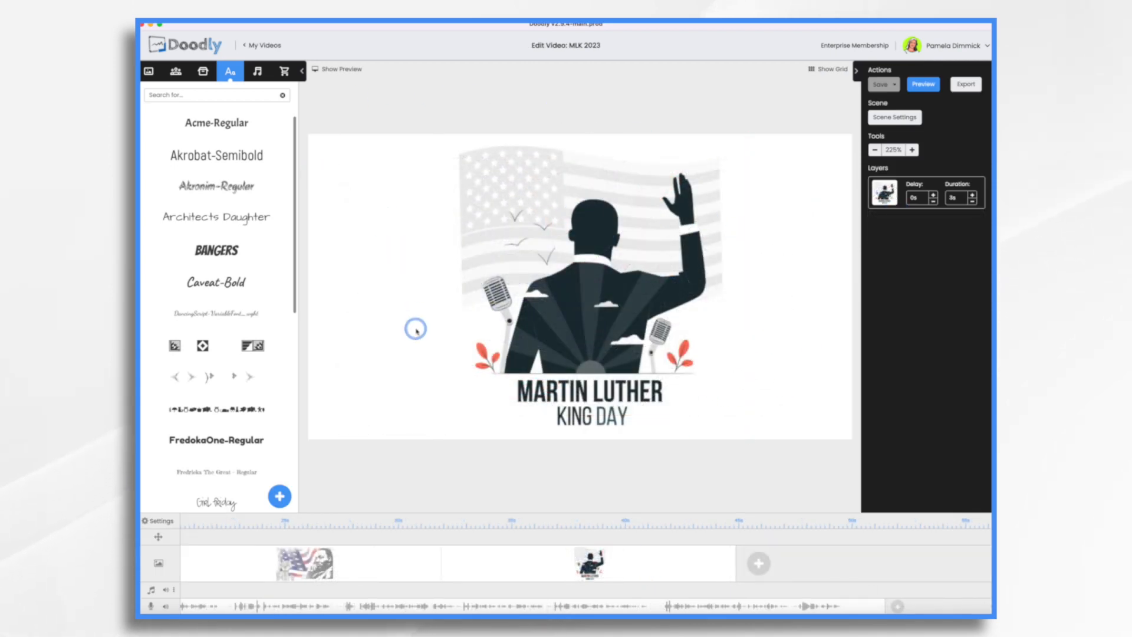
mouse_move(872, 262)
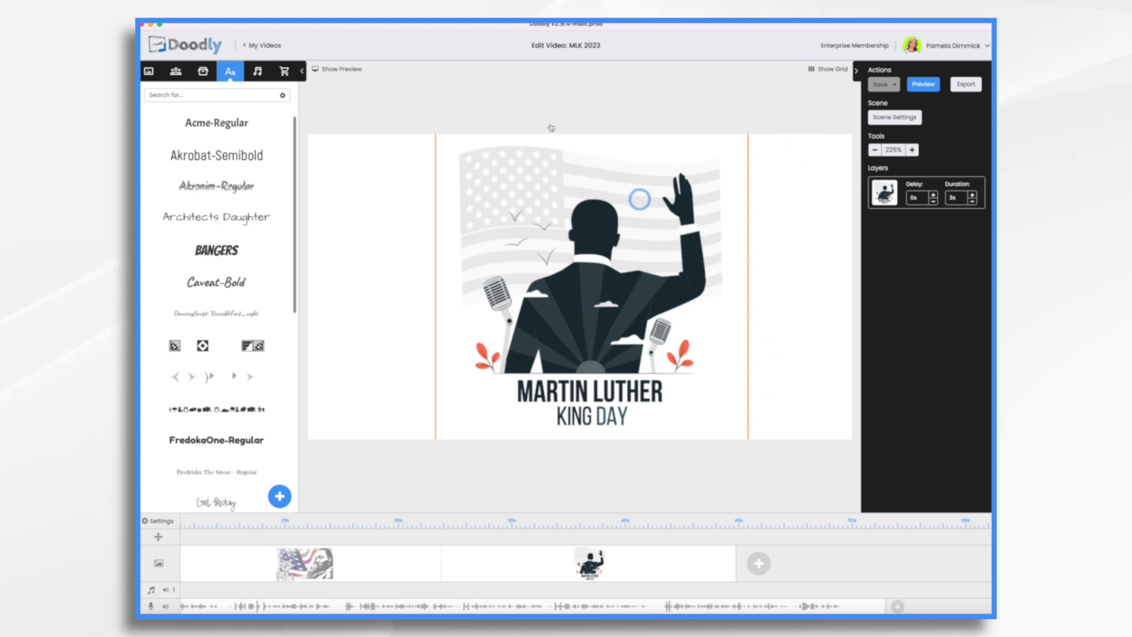
- Add the Acme Office Supplies Logo image and shrink it into the lower-right corner
left_click(203, 71)
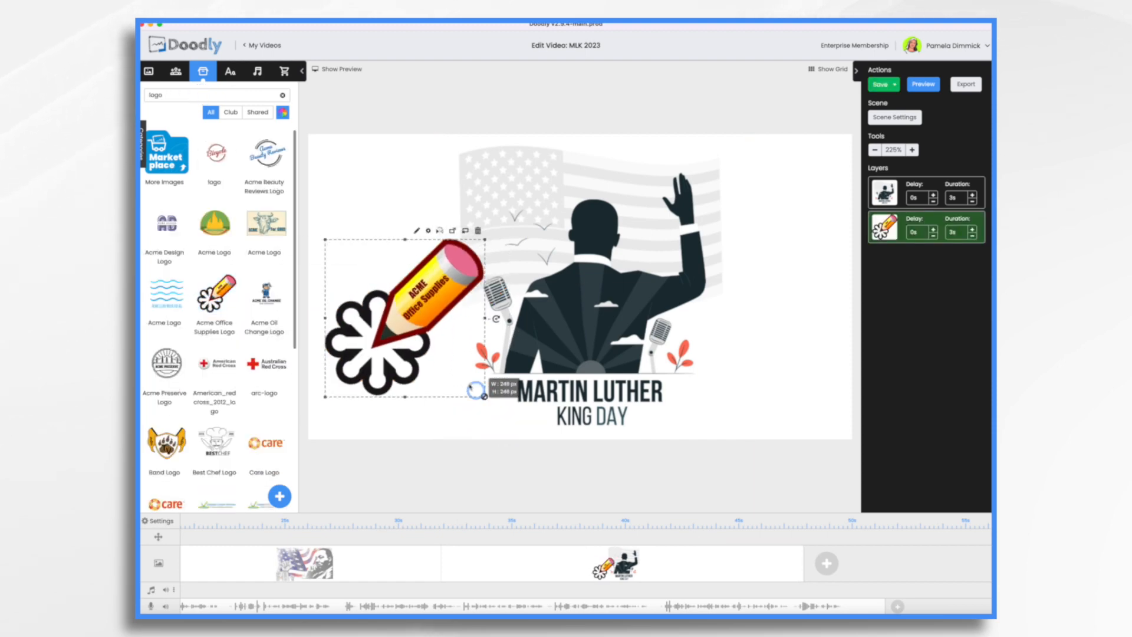
left_click_drag(401, 321, 794, 394)
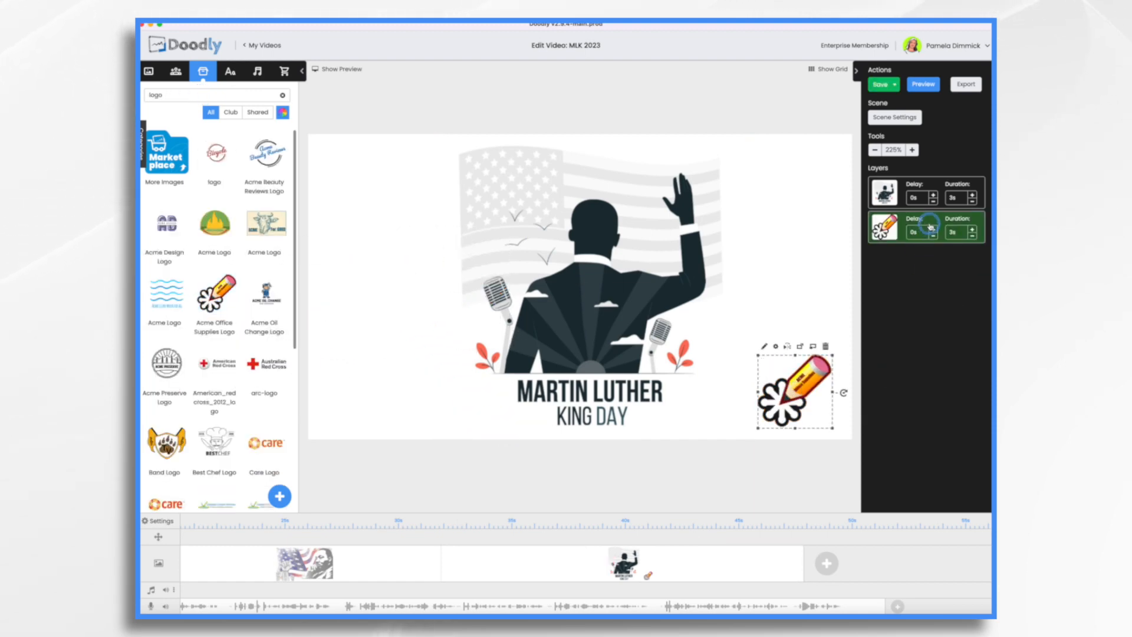
left_click(933, 232)
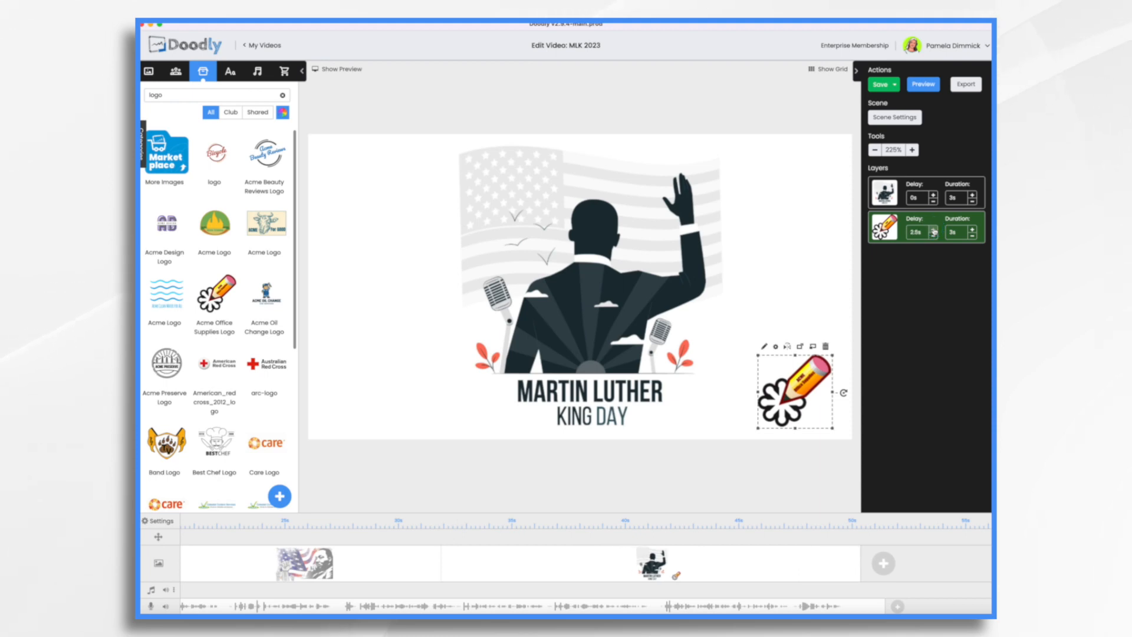
- Set the logo to 50% opacity with a 3-second delay and adjust its reveal mode
left_click(773, 347)
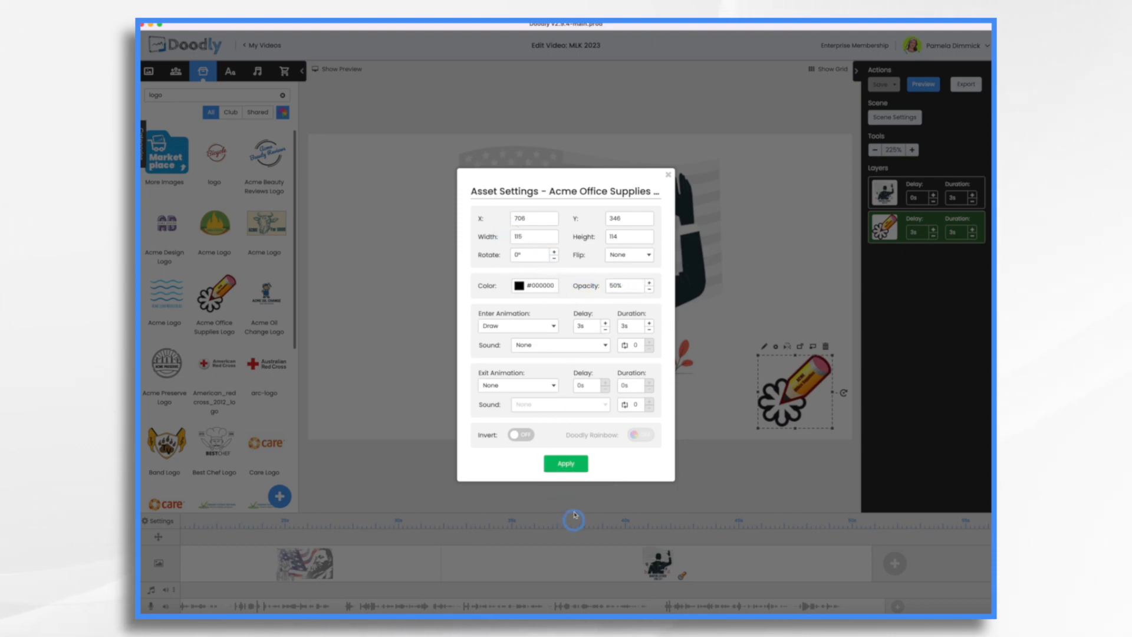
left_click(564, 462)
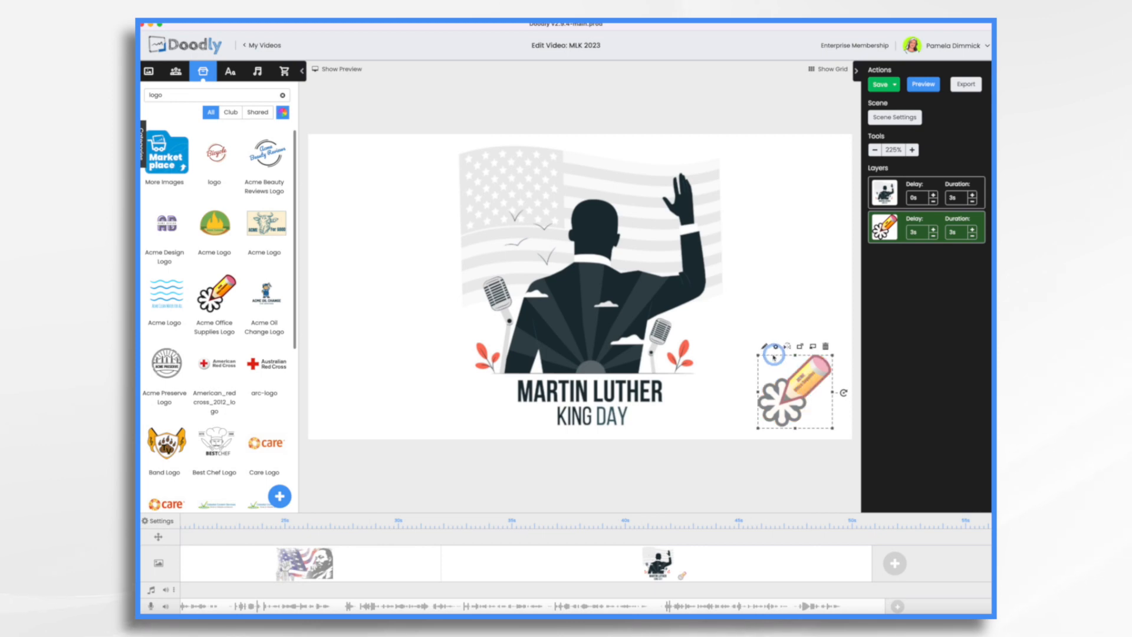
left_click(766, 345)
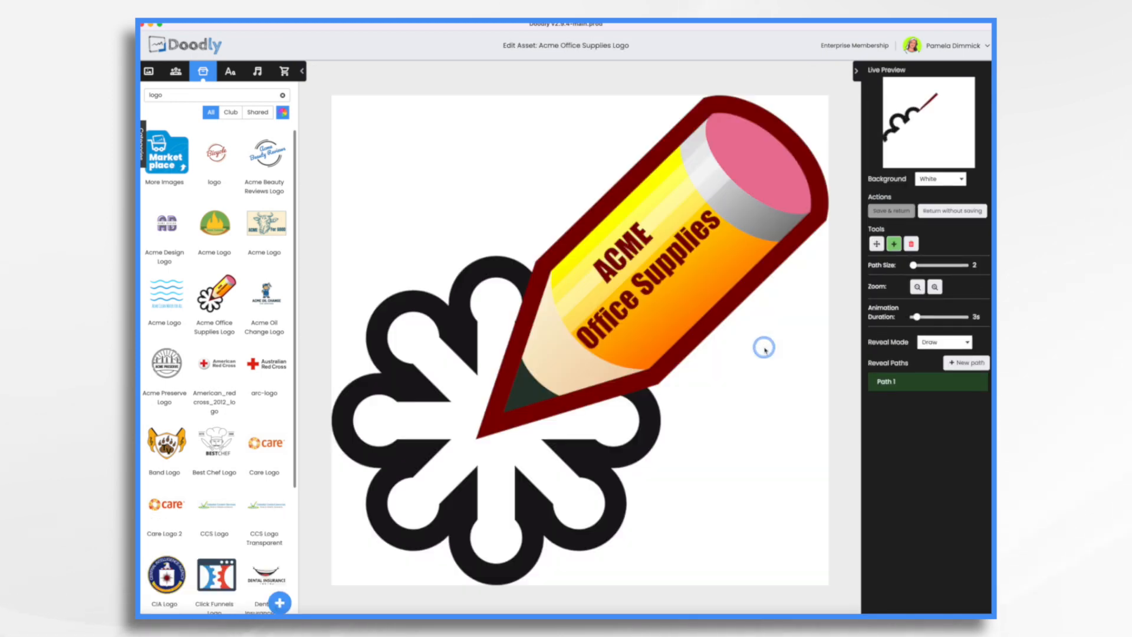
left_click(943, 342)
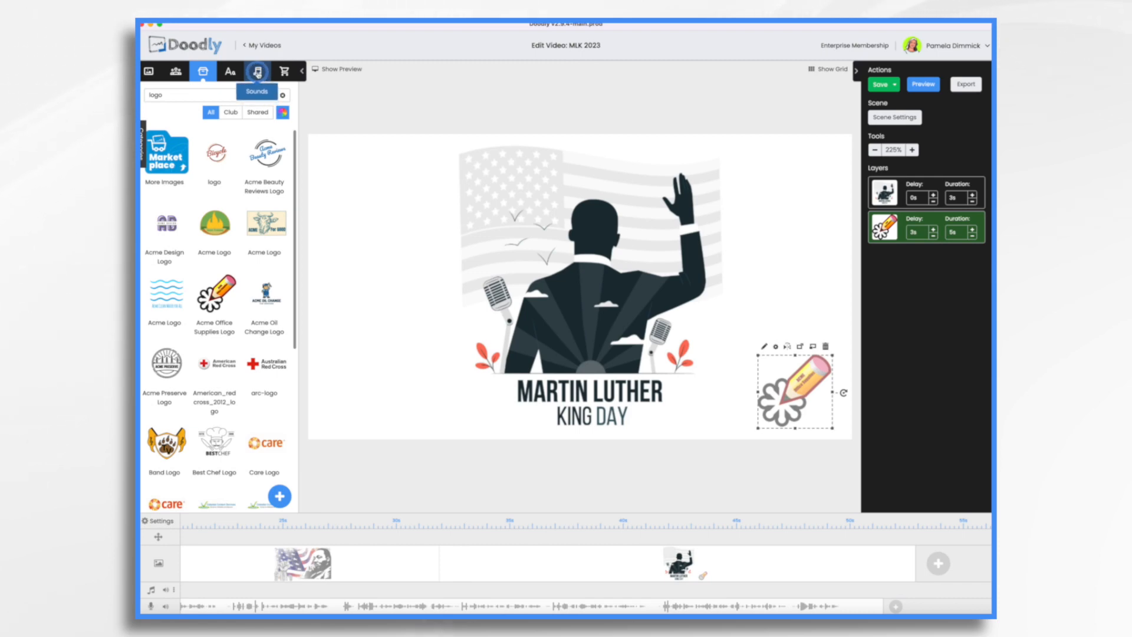
- Lay the Emotional Uplifting library track on the music track and preview the video
left_click(255, 71)
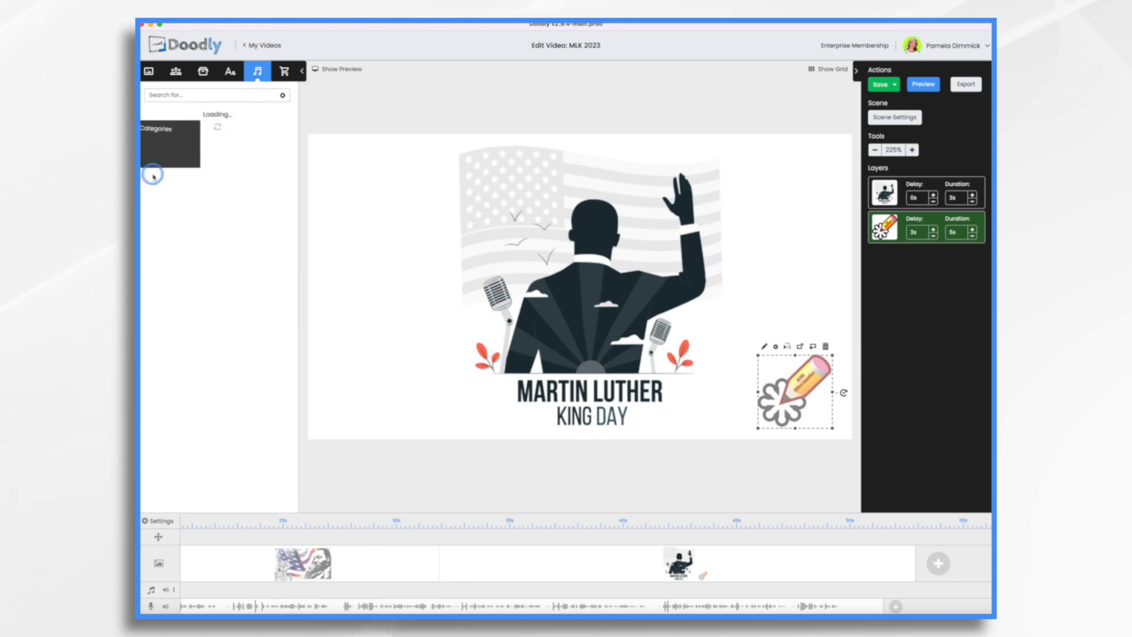
left_click(195, 378)
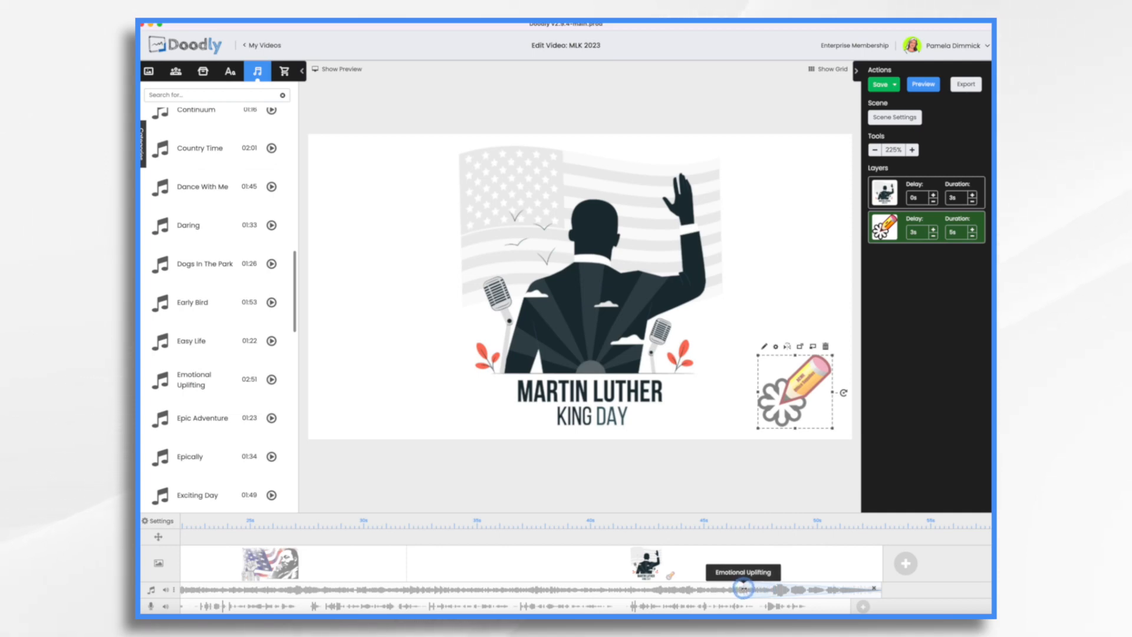
left_click(880, 84)
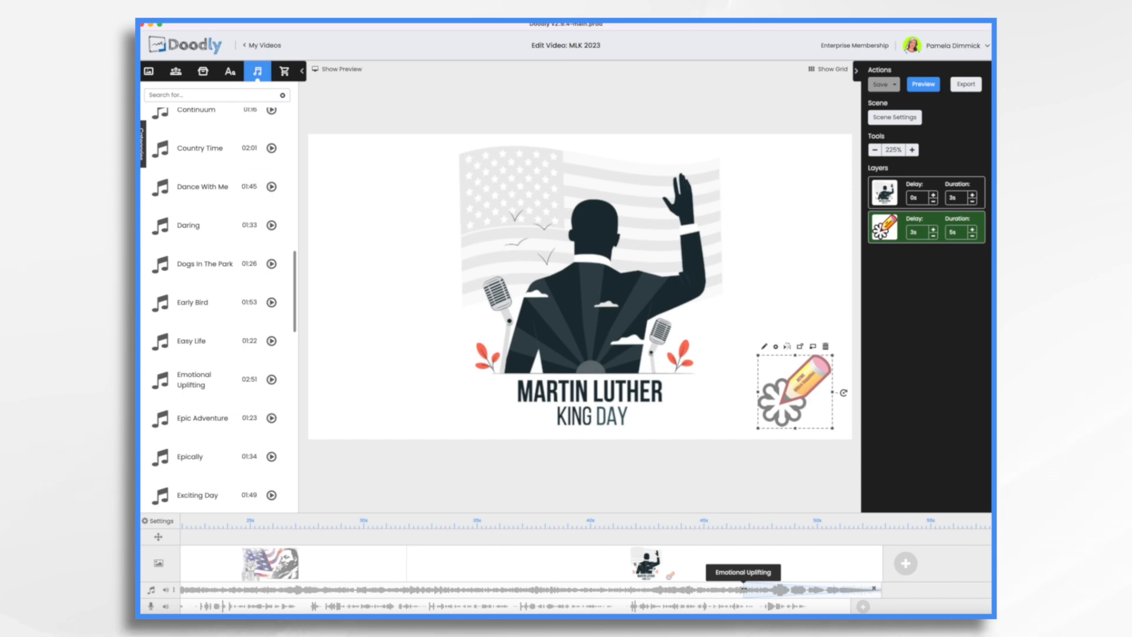
left_click(921, 84)
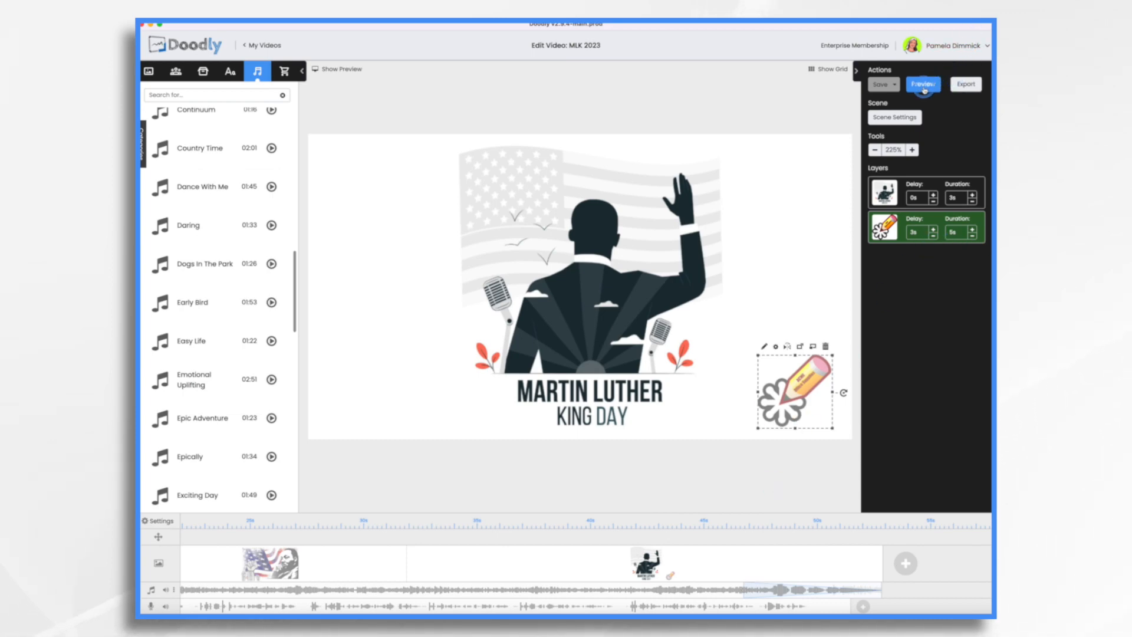